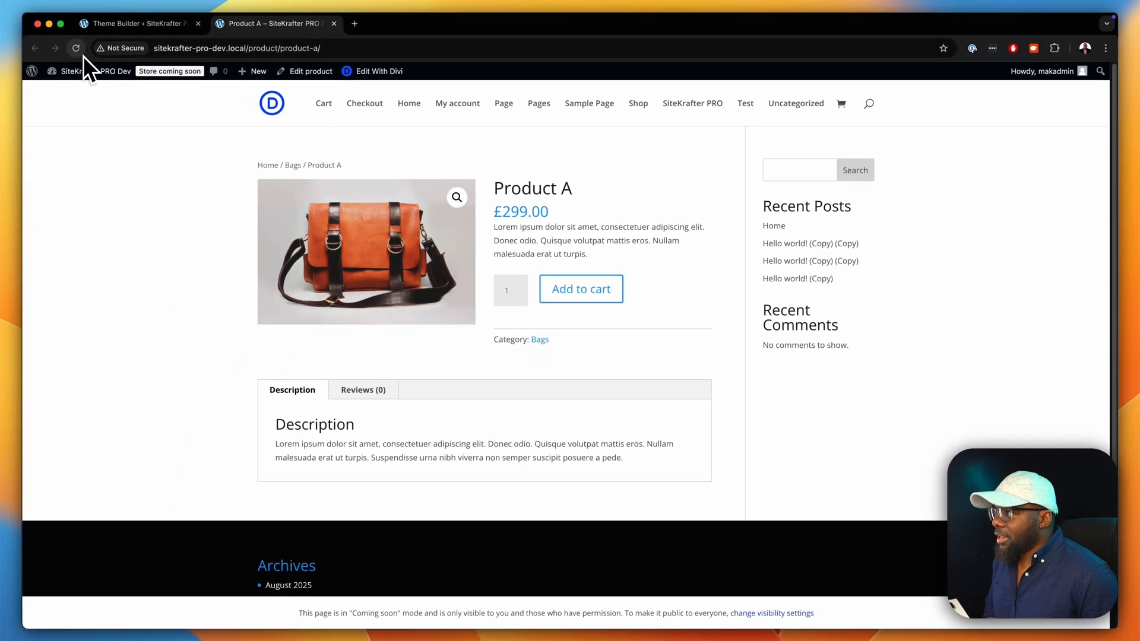
- Reload Product A's page and scroll through the custom template with hero header and video
left_click(76, 48)
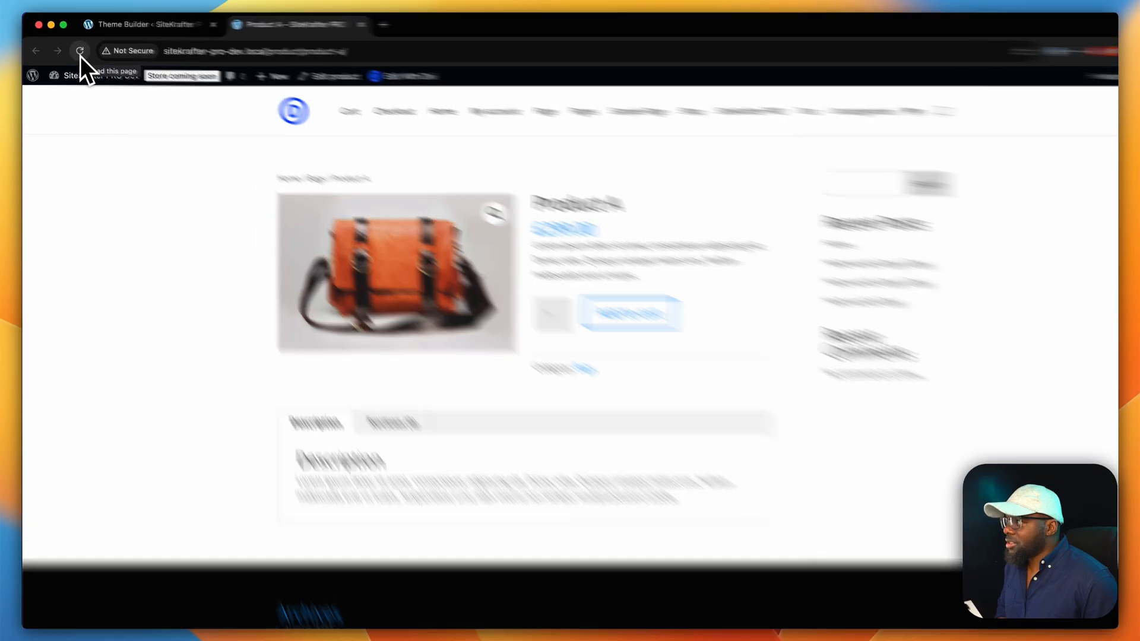
left_click(79, 50)
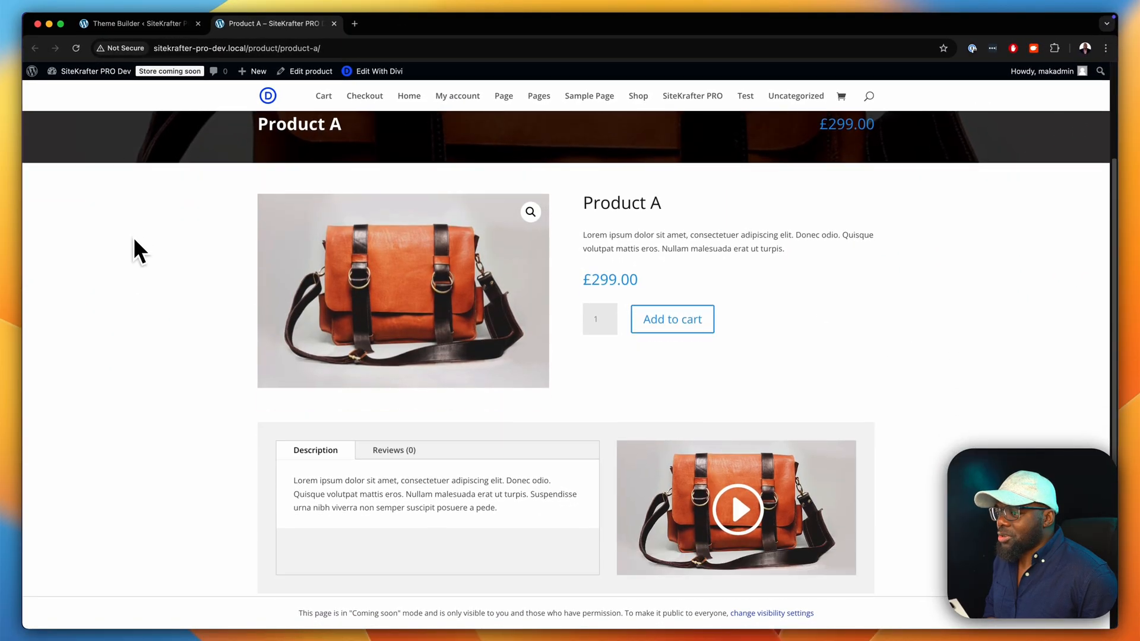
scroll("down", 3)
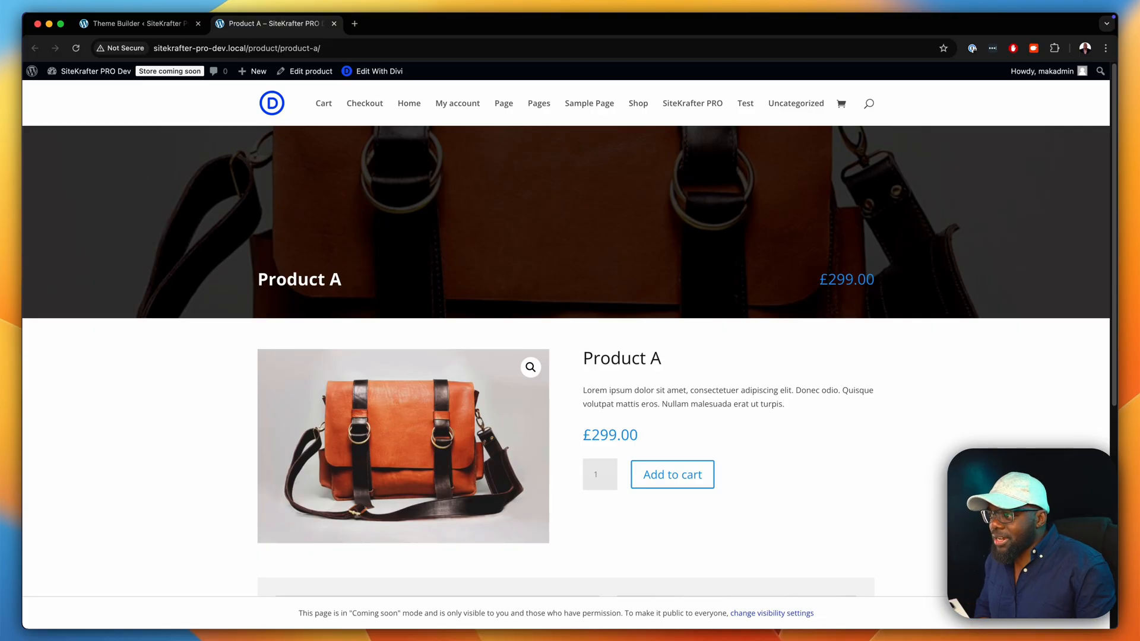
scroll("down", 3)
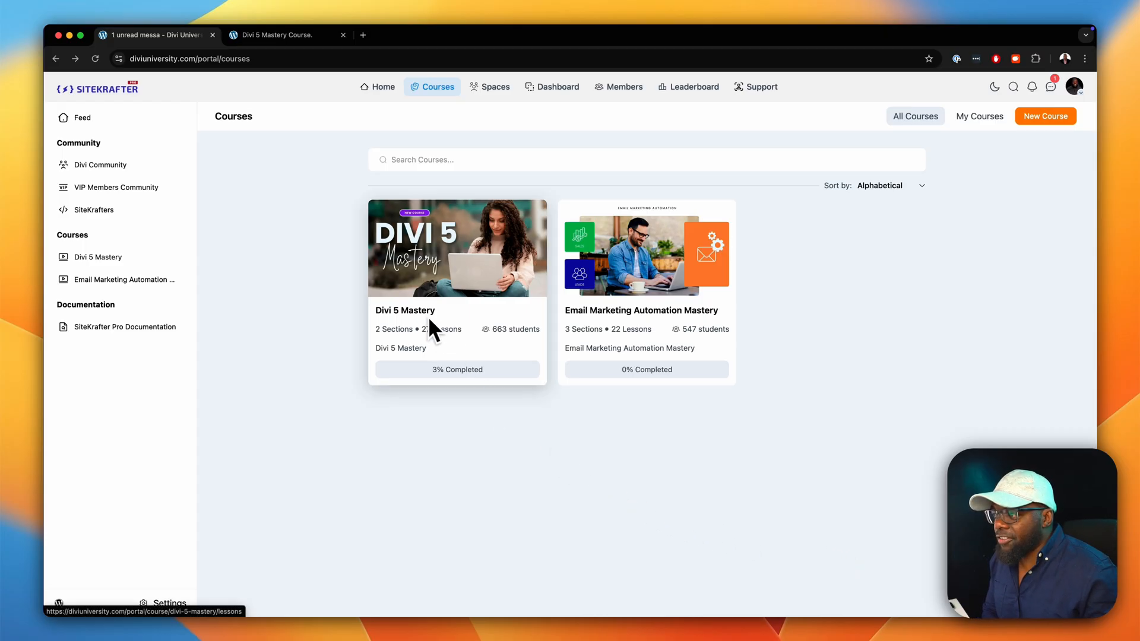
mouse_move(514, 352)
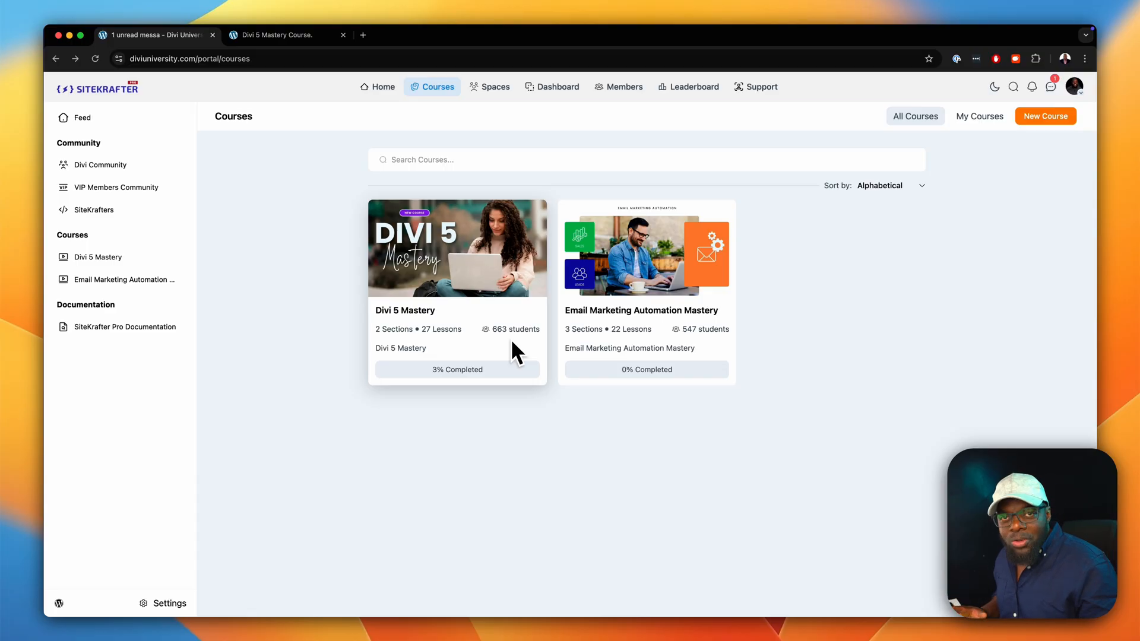
- Switch to the Divi University portal showing the Divi 5 Mastery course card
left_click(277, 34)
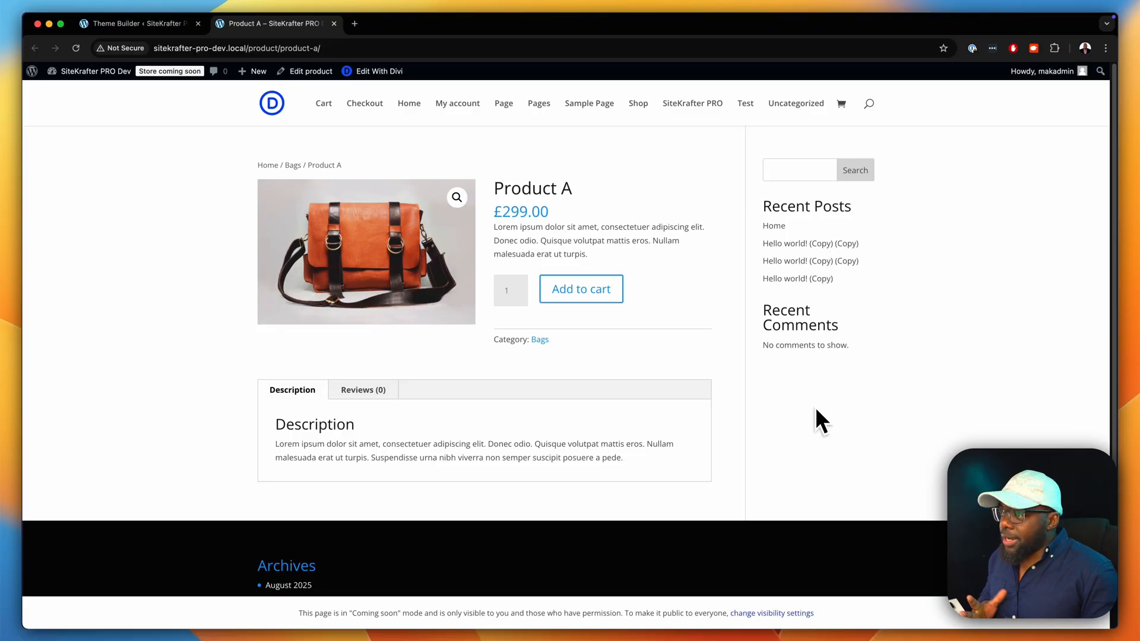
mouse_move(763, 480)
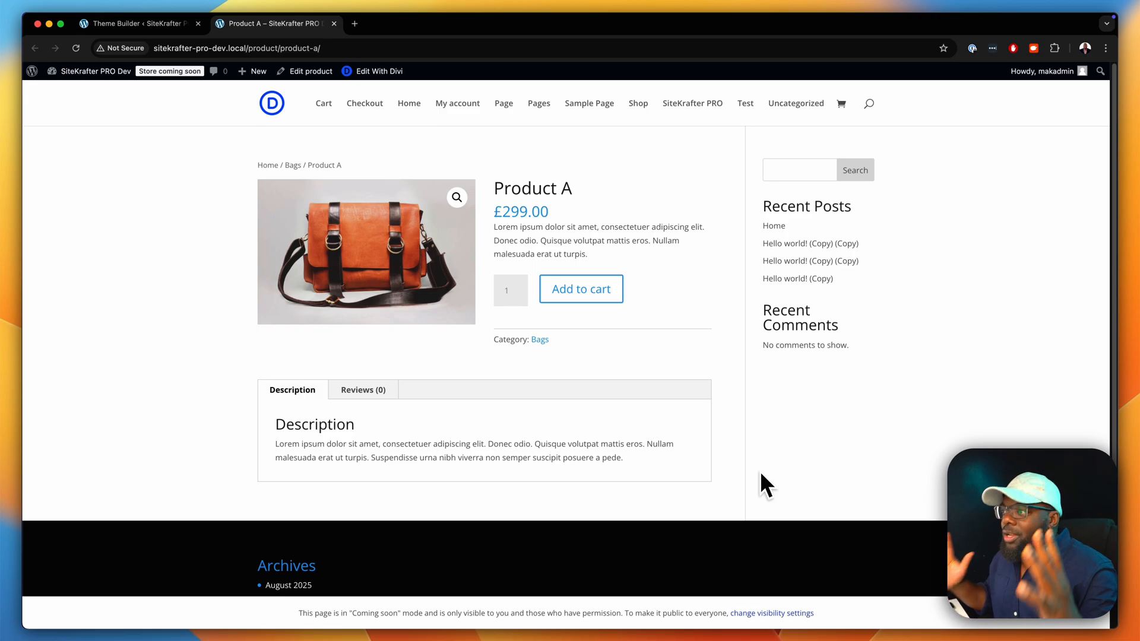
mouse_move(701, 312)
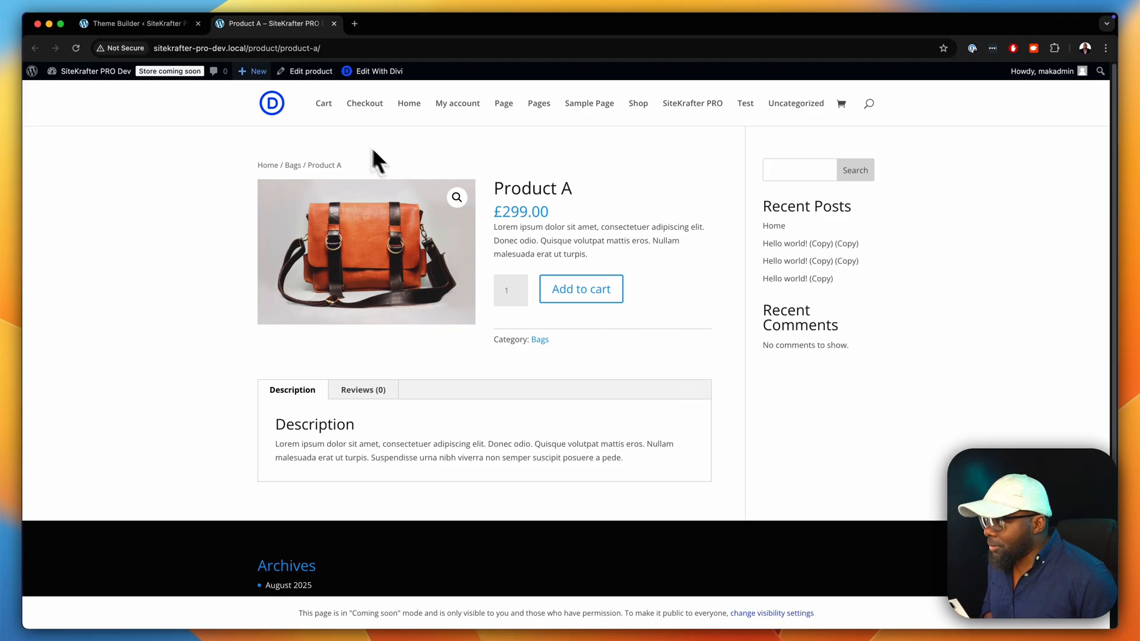
mouse_move(383, 142)
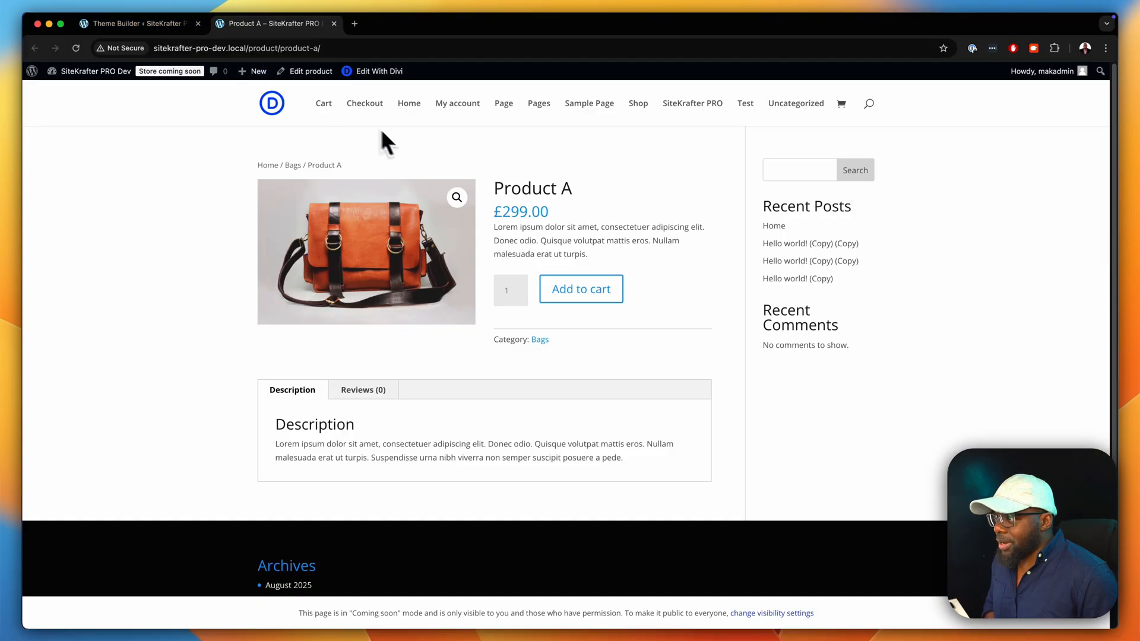
- Switch from the default product layout to the Theme Builder admin page
left_click(138, 24)
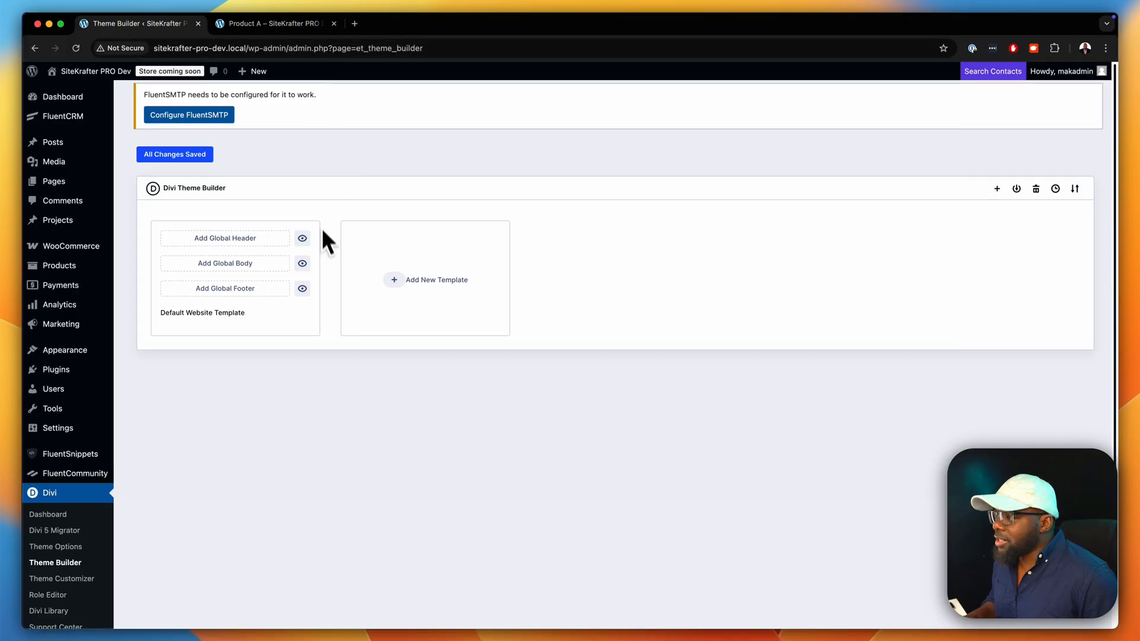
mouse_move(55, 561)
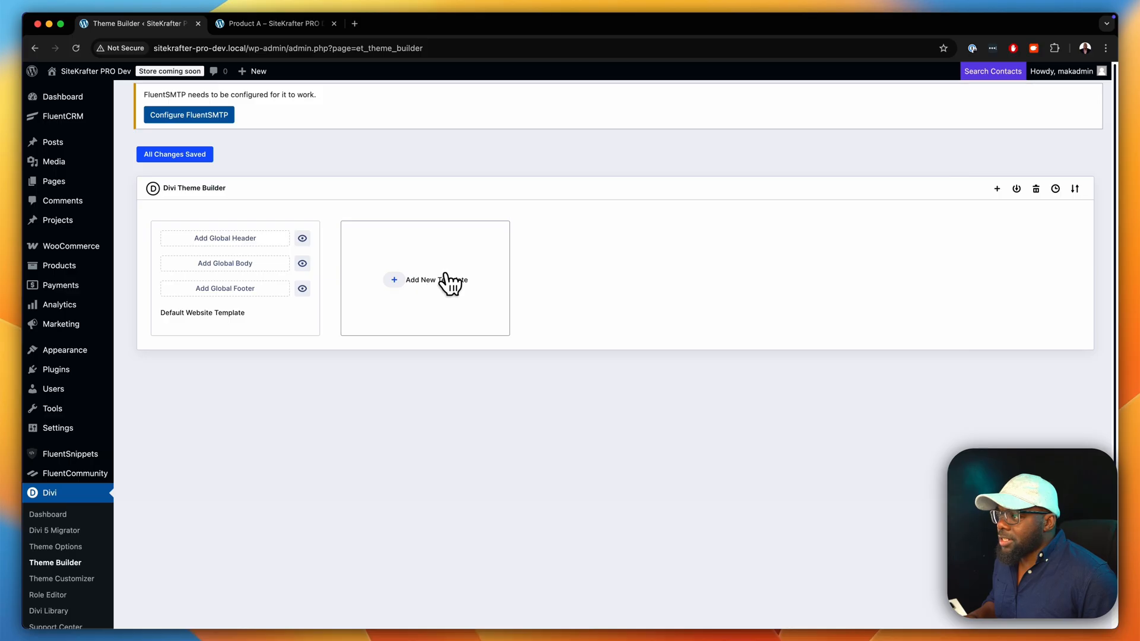
- Create a new template assigned to All Products and start its custom body layout
left_click(425, 280)
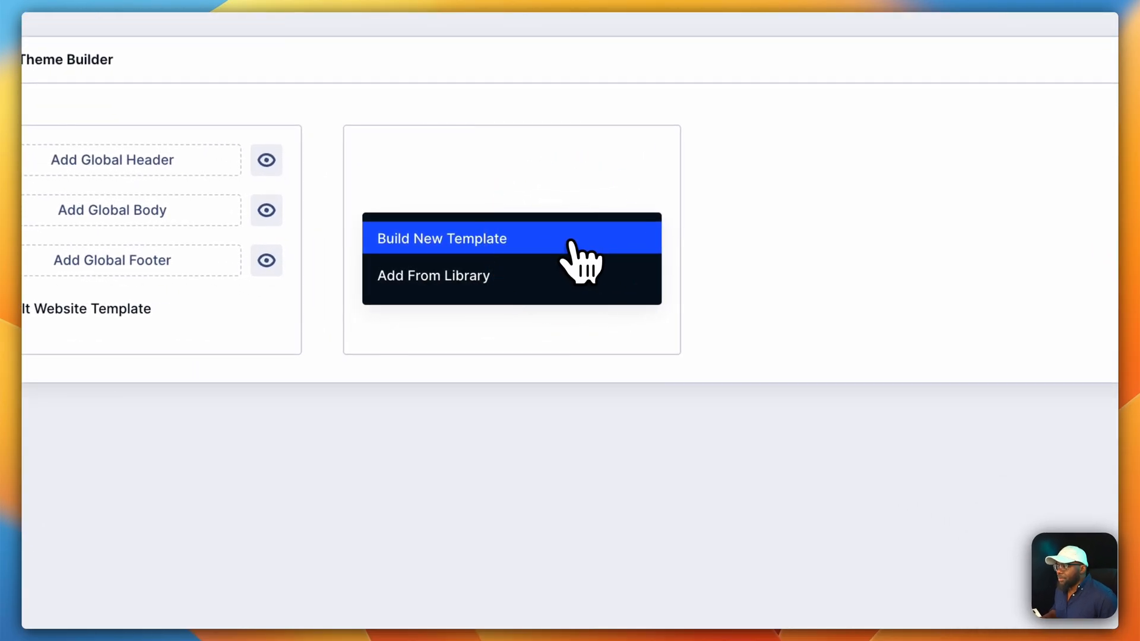
left_click(442, 238)
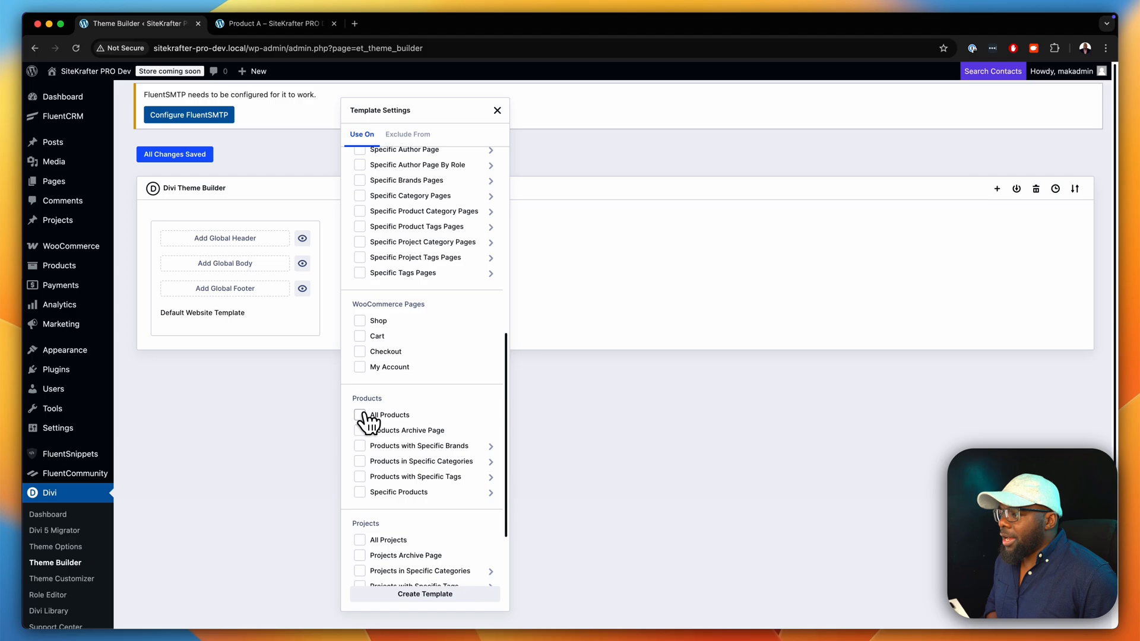
left_click(359, 414)
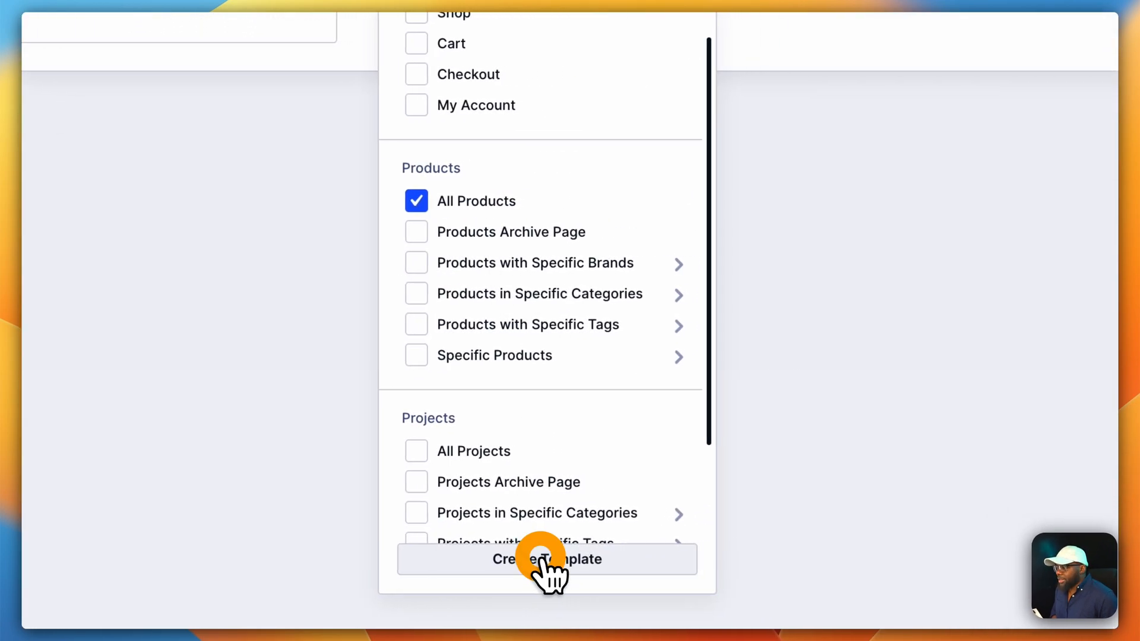
left_click(548, 559)
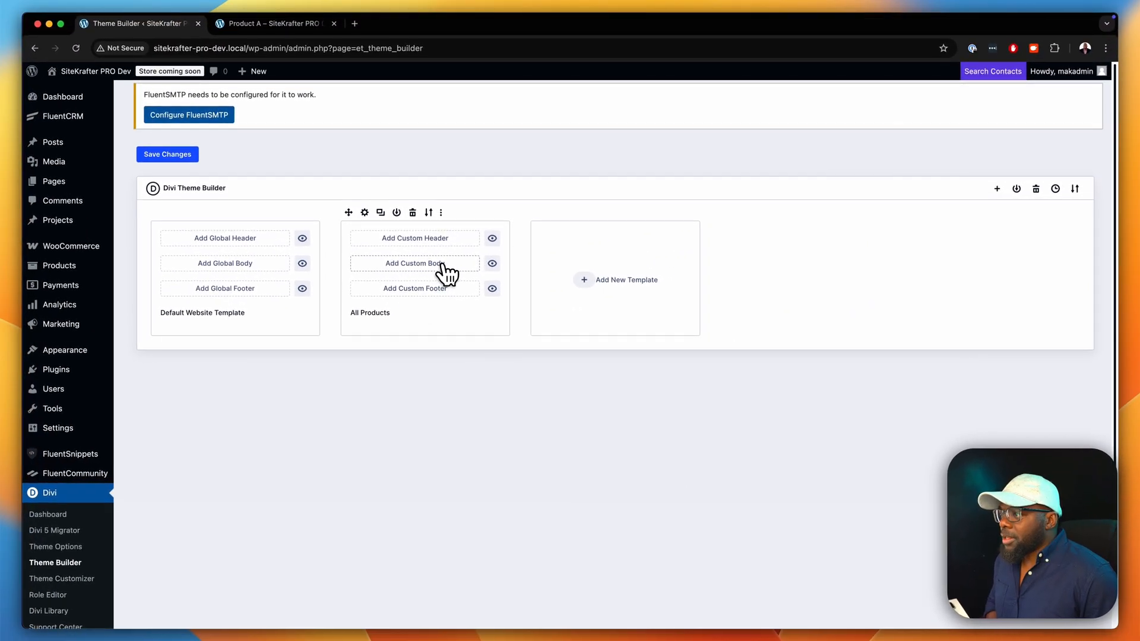
left_click(414, 263)
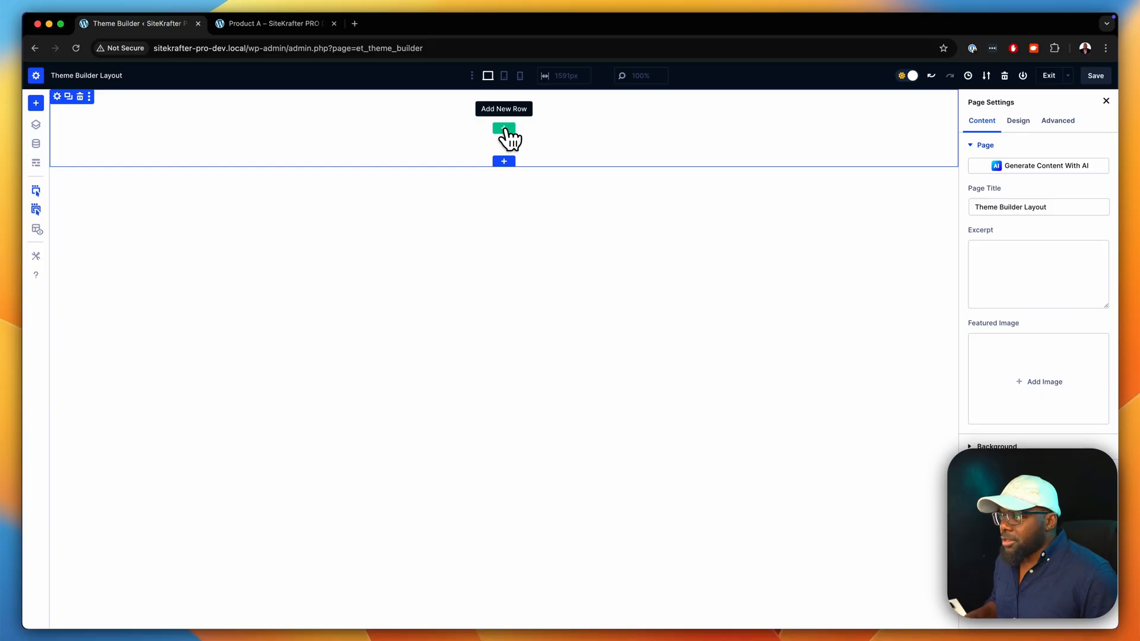
- Add a row and insert the Woo Product Title module found by searching 'woo'
left_click(503, 130)
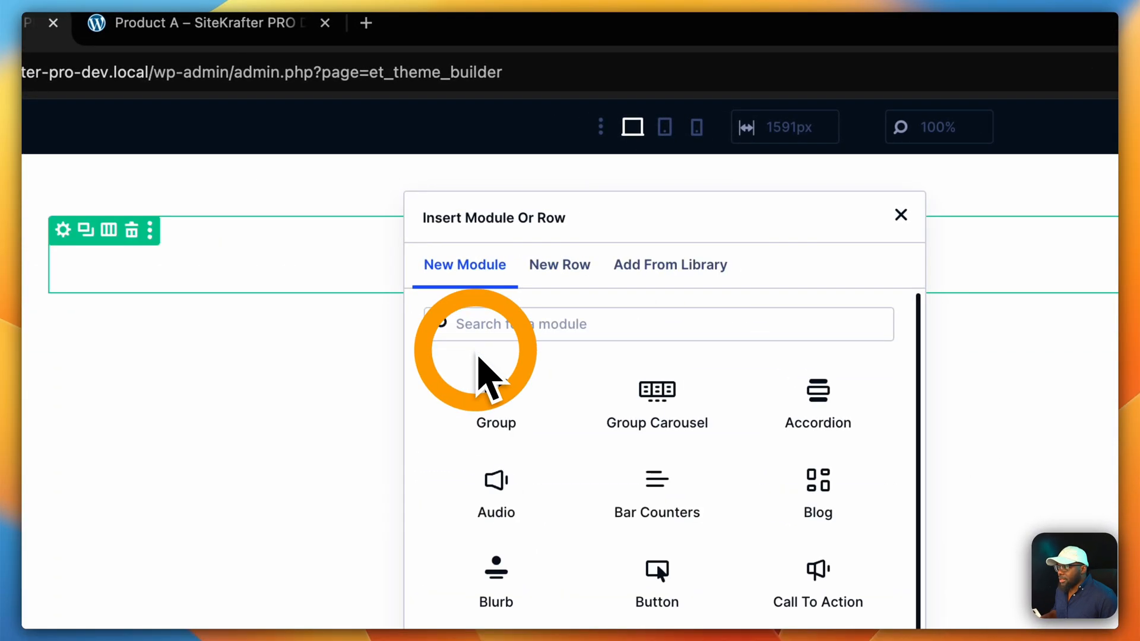
mouse_move(497, 401)
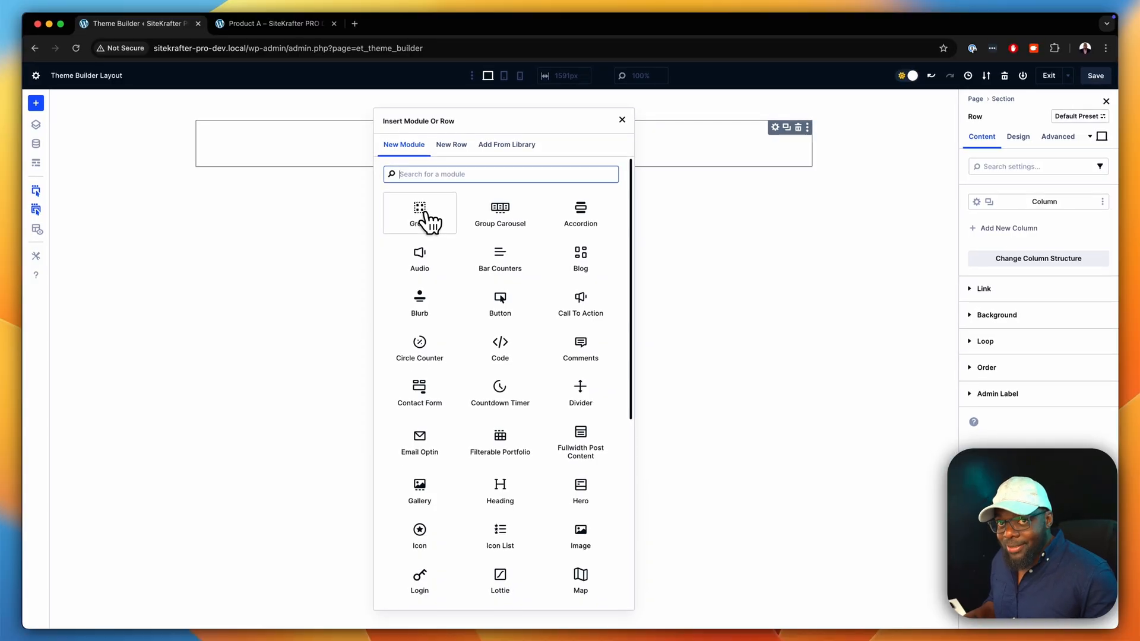
type("woo")
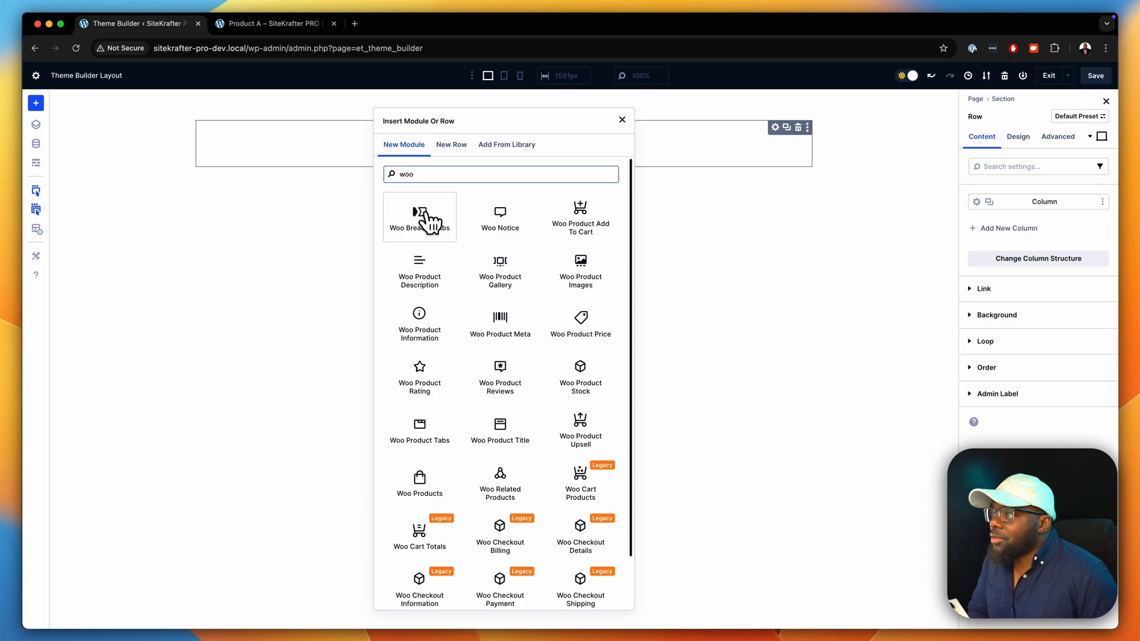
mouse_move(510, 244)
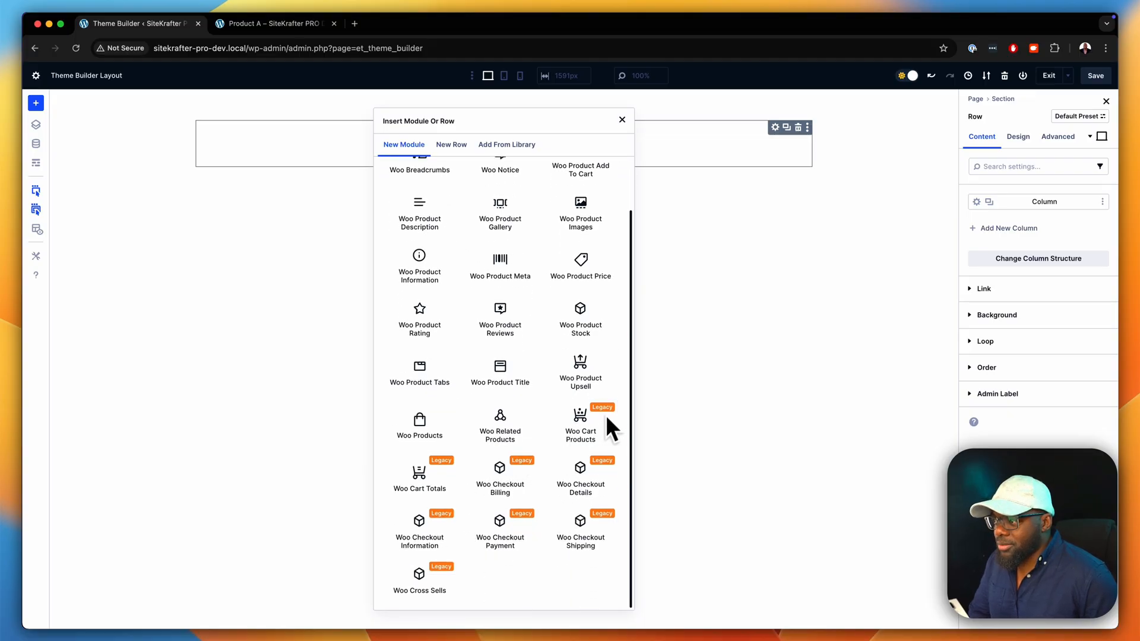
type("woo")
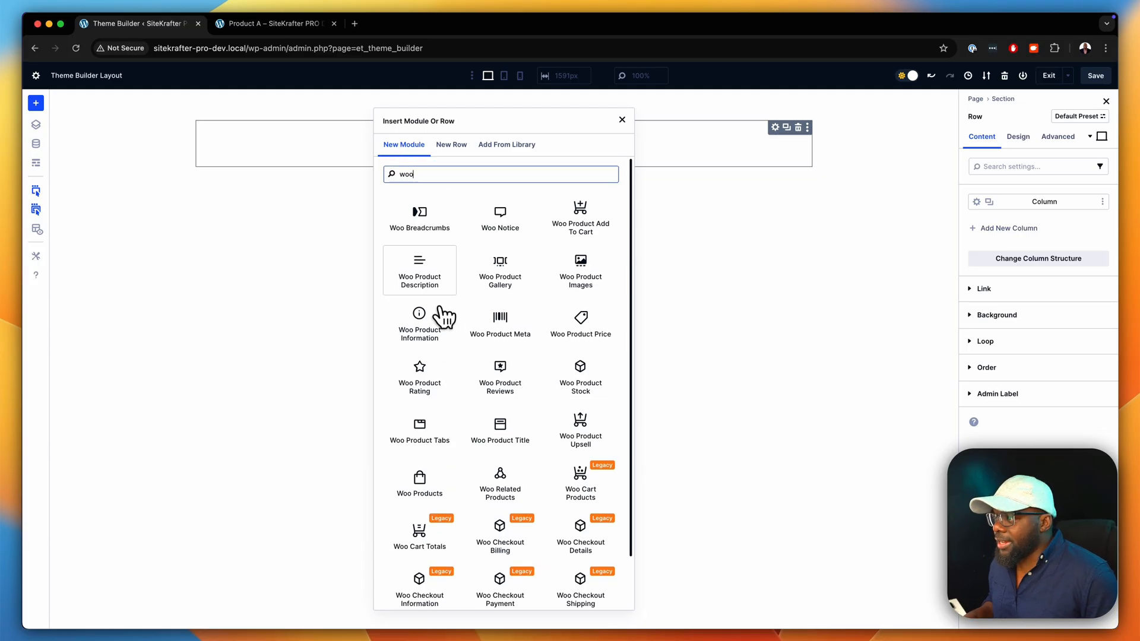
mouse_move(500, 323)
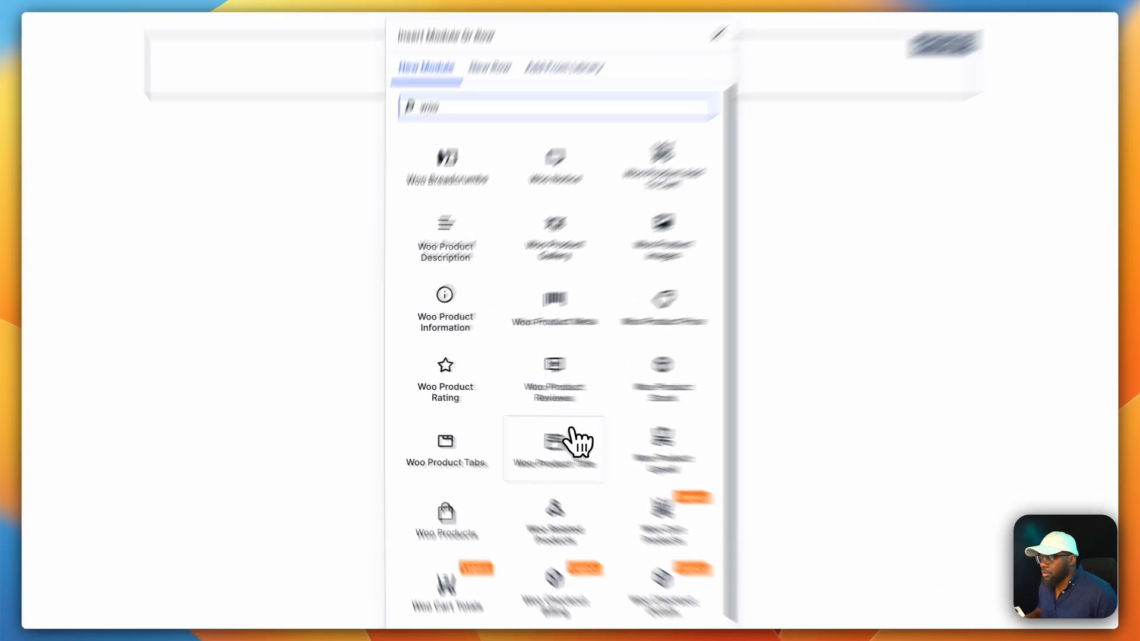
left_click(554, 449)
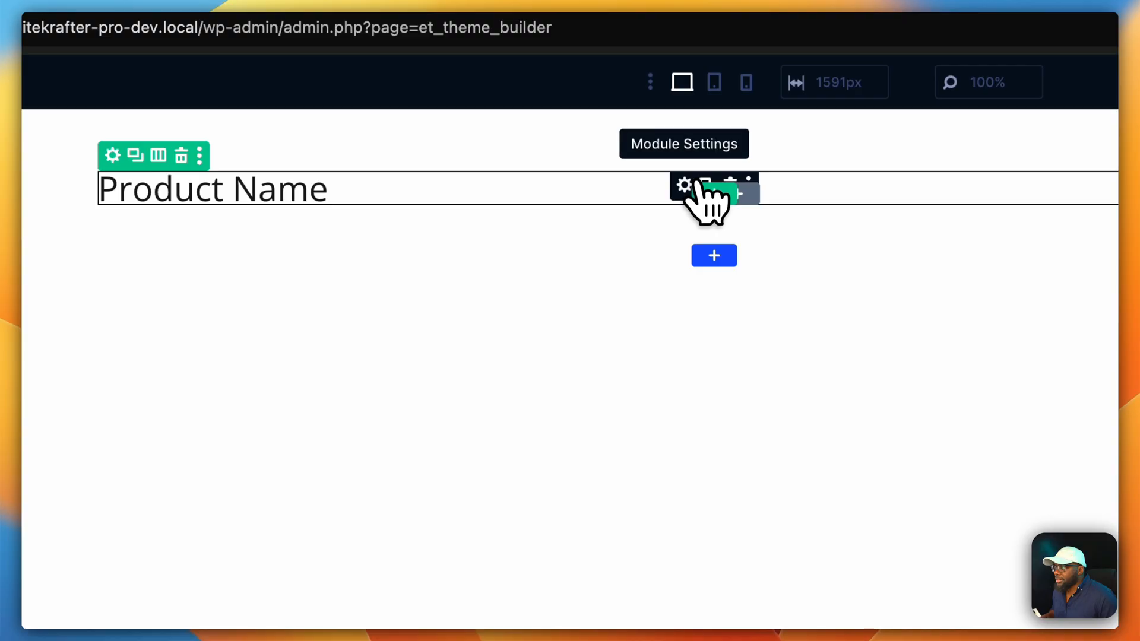
- Begin adding another Woo module above the product title, searching 'woo'
left_click(747, 184)
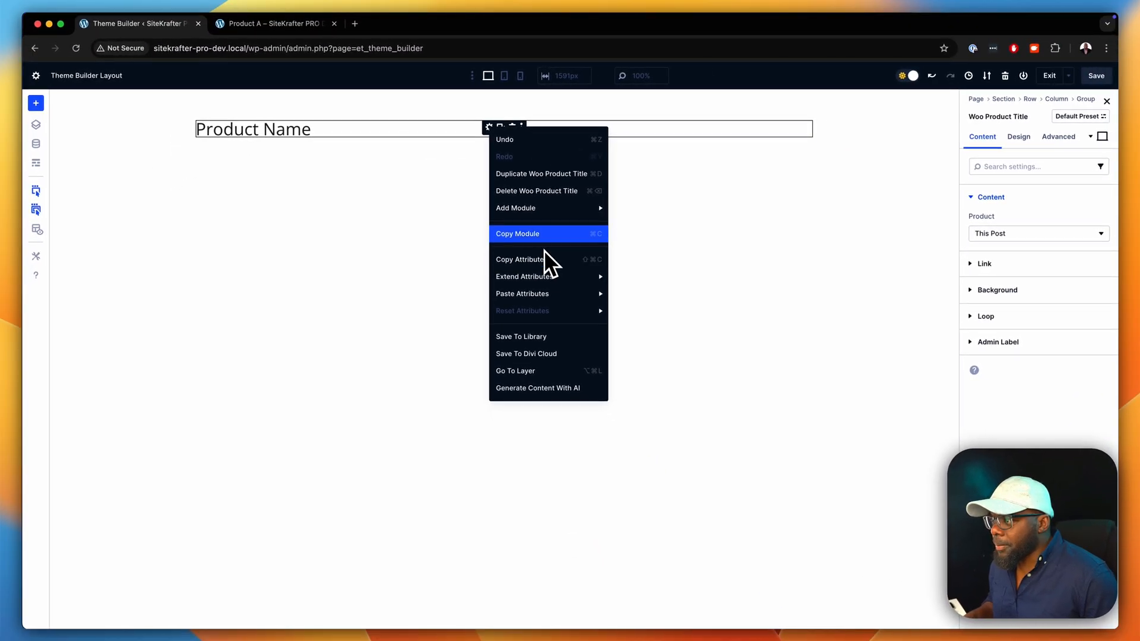
mouse_move(516, 207)
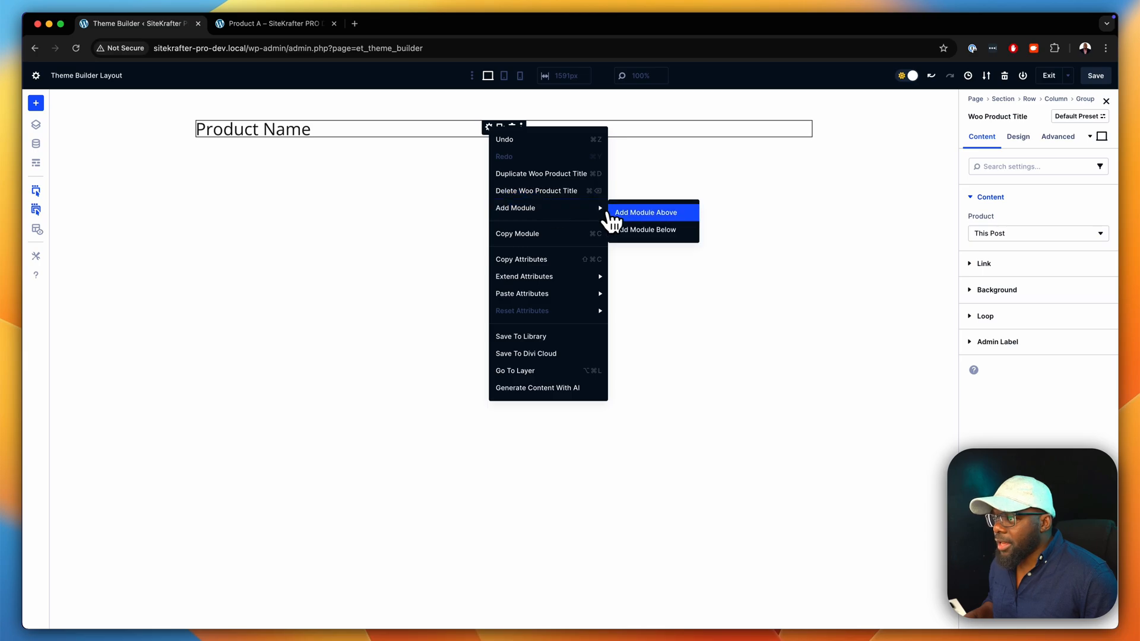
left_click(645, 213)
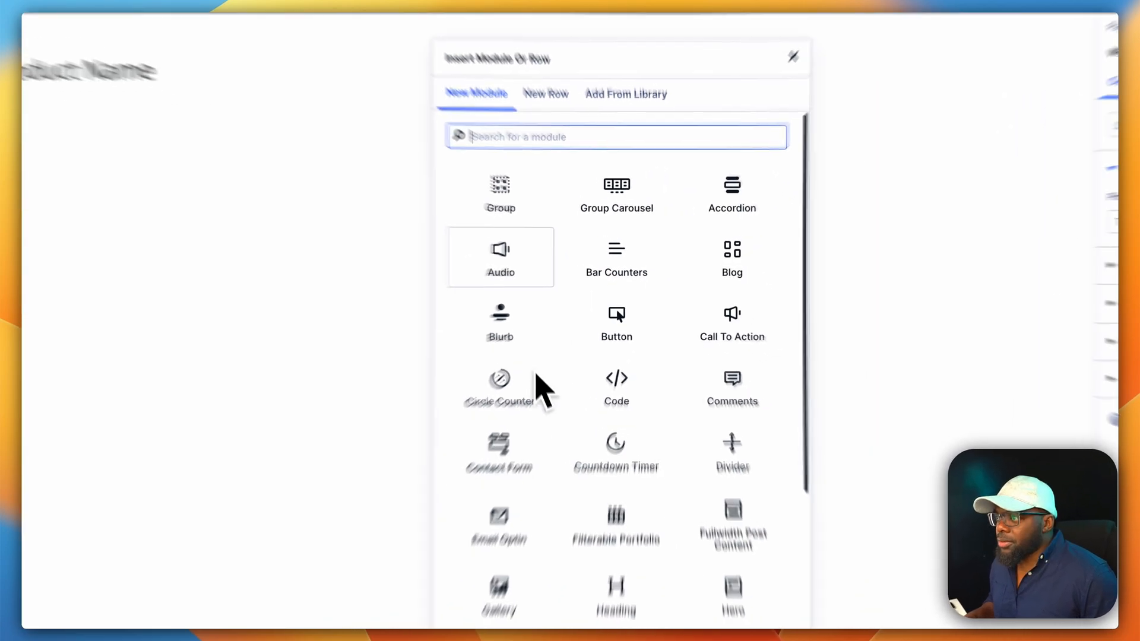
type("woo")
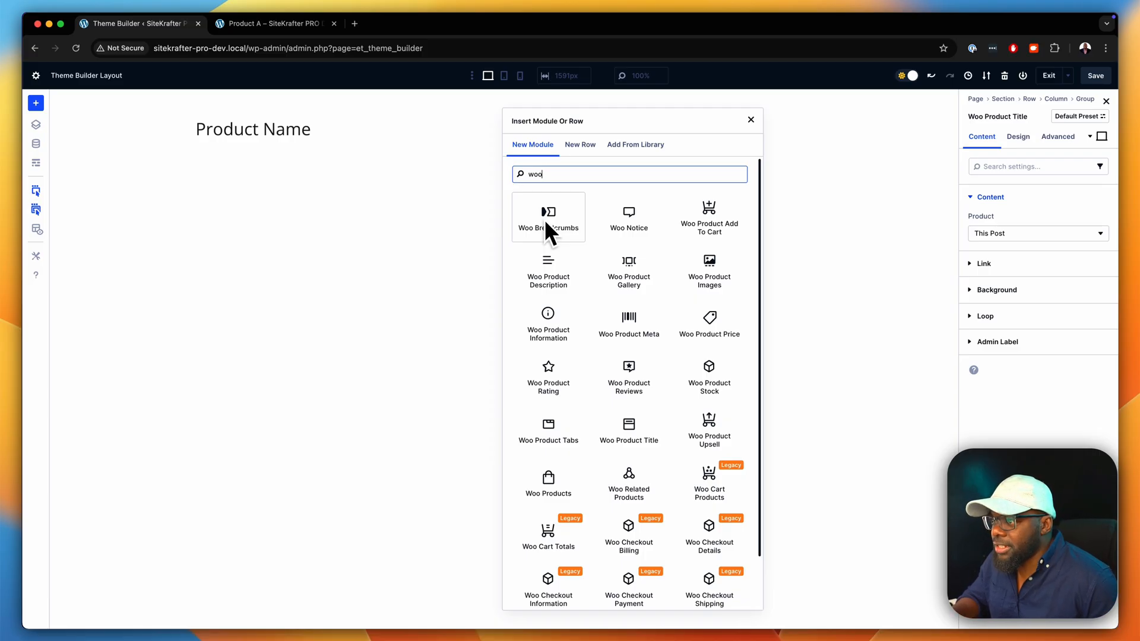
mouse_move(709, 323)
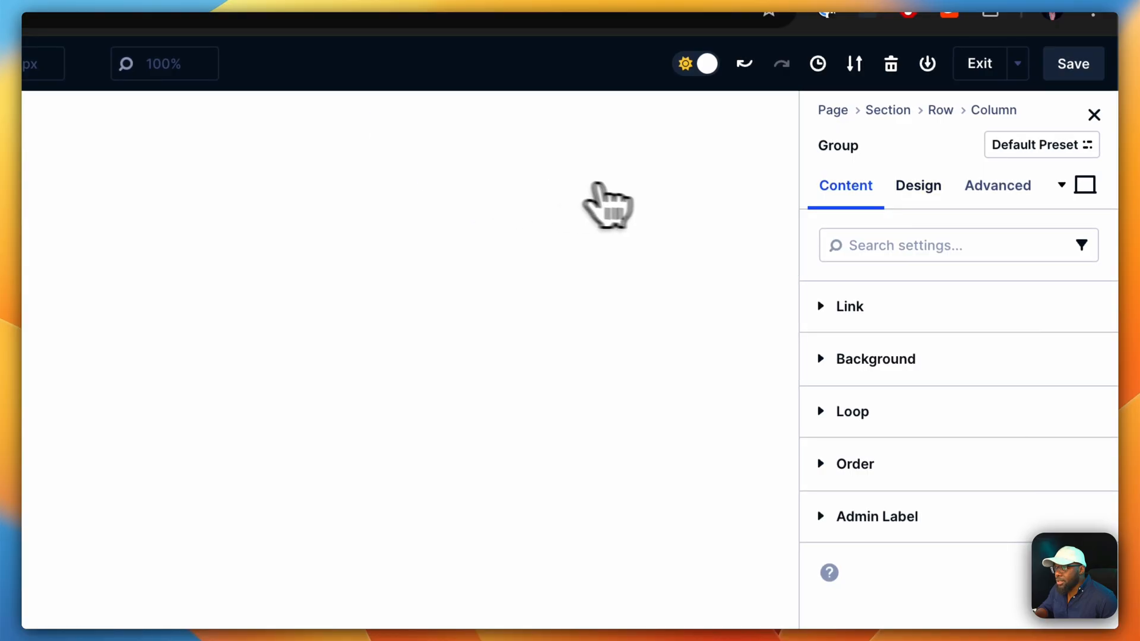
- Set the group's layout direction to row with Space Between justification
left_click(918, 185)
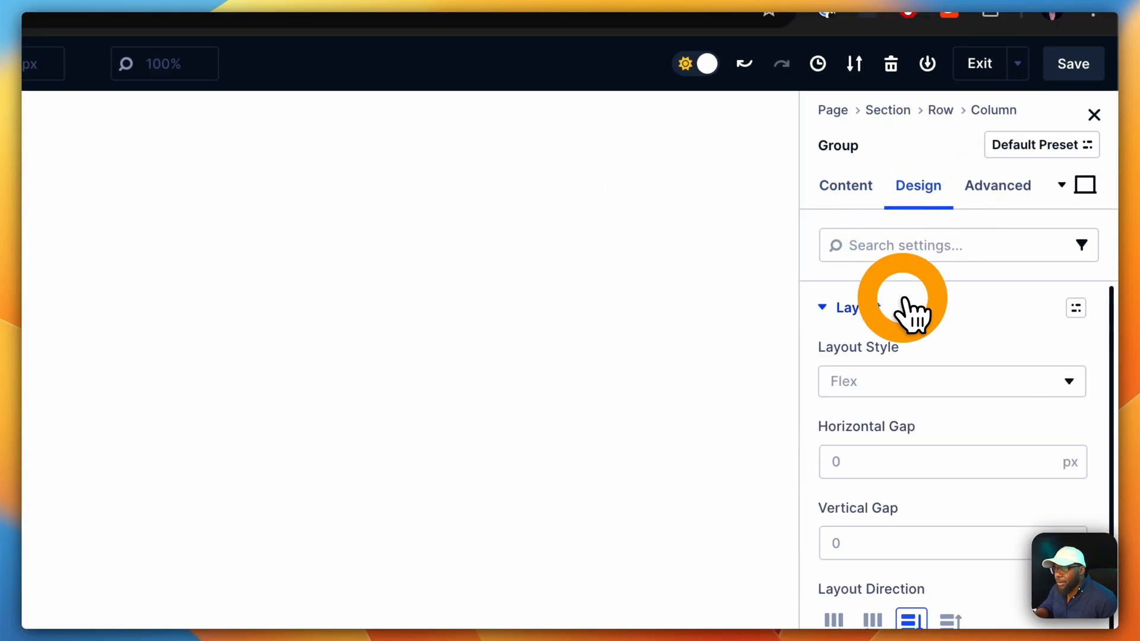
mouse_move(912, 371)
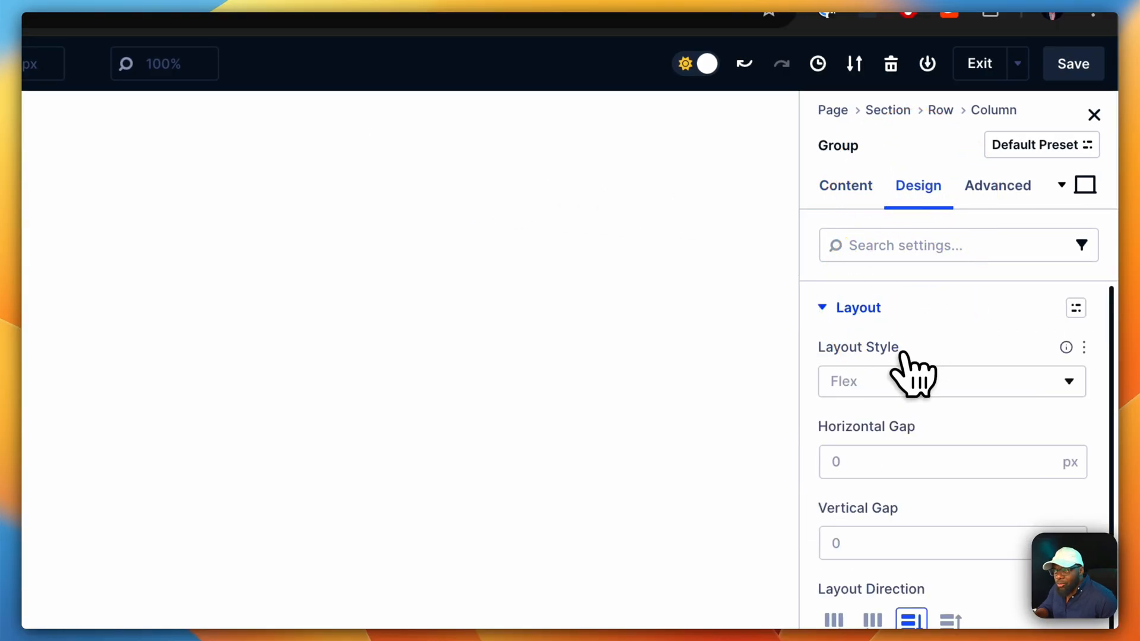
left_click(945, 381)
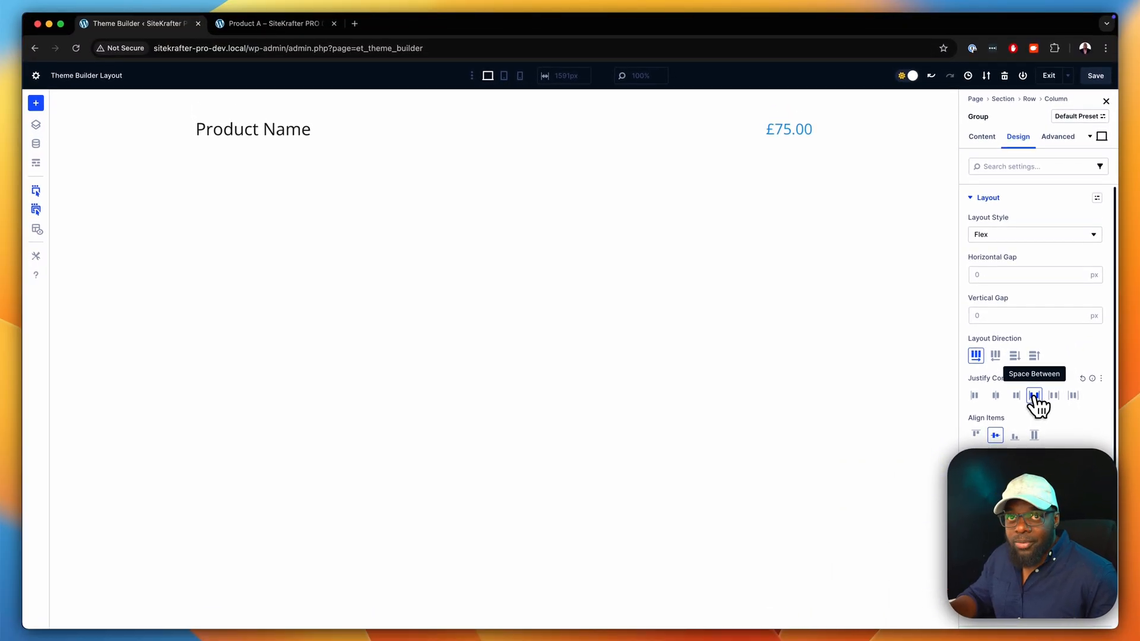
left_click(1034, 394)
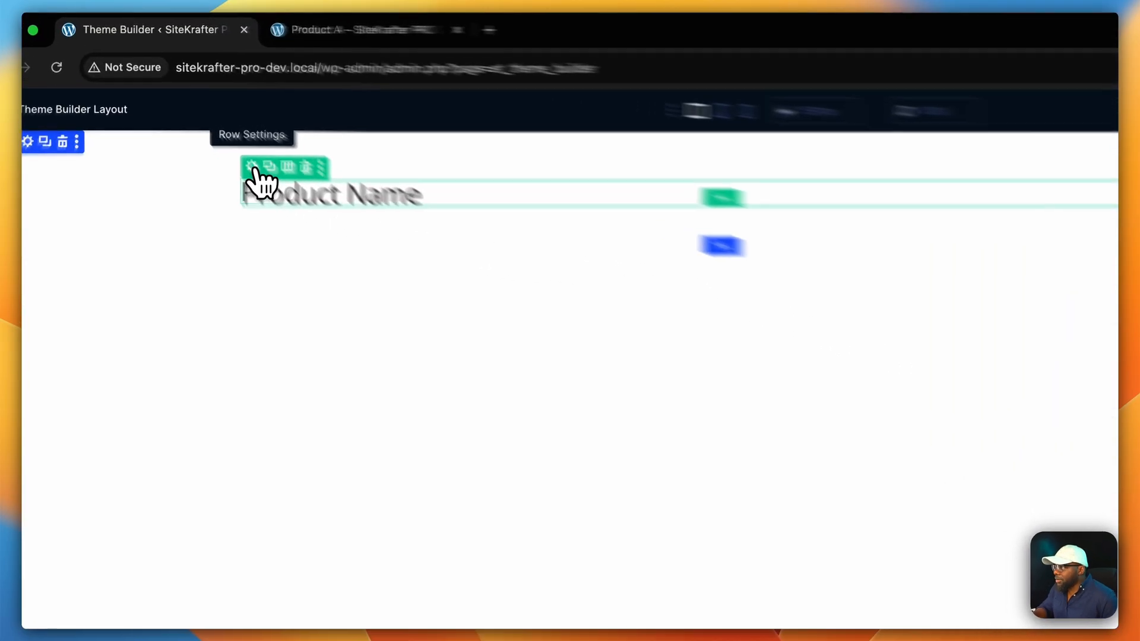
- Give the header row a top margin in its Design spacing settings
left_click(250, 170)
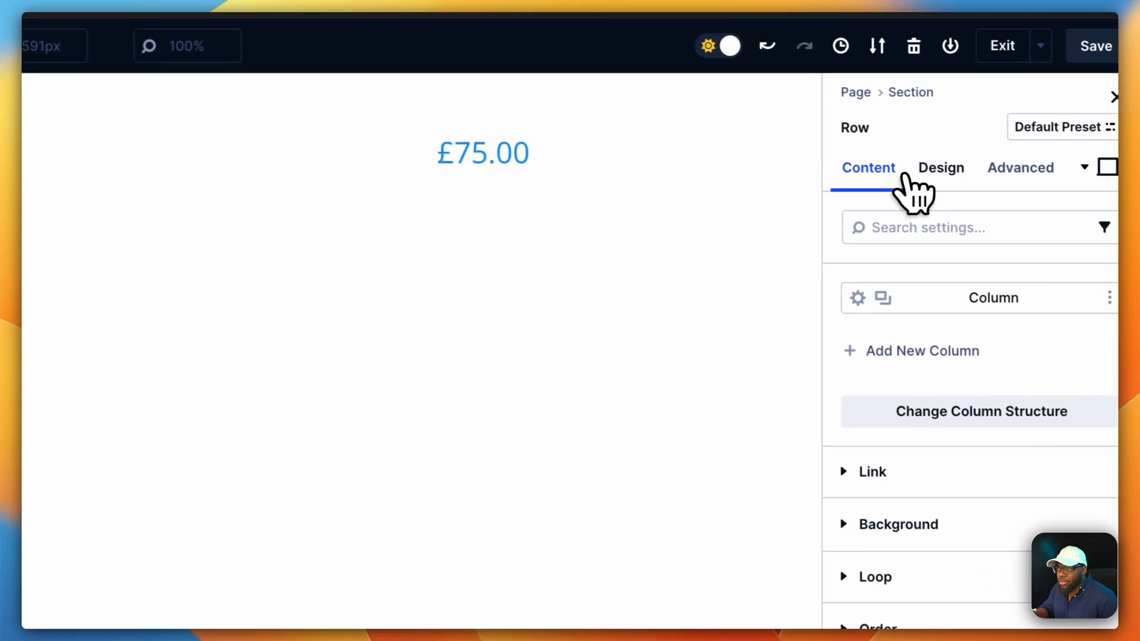
left_click(940, 168)
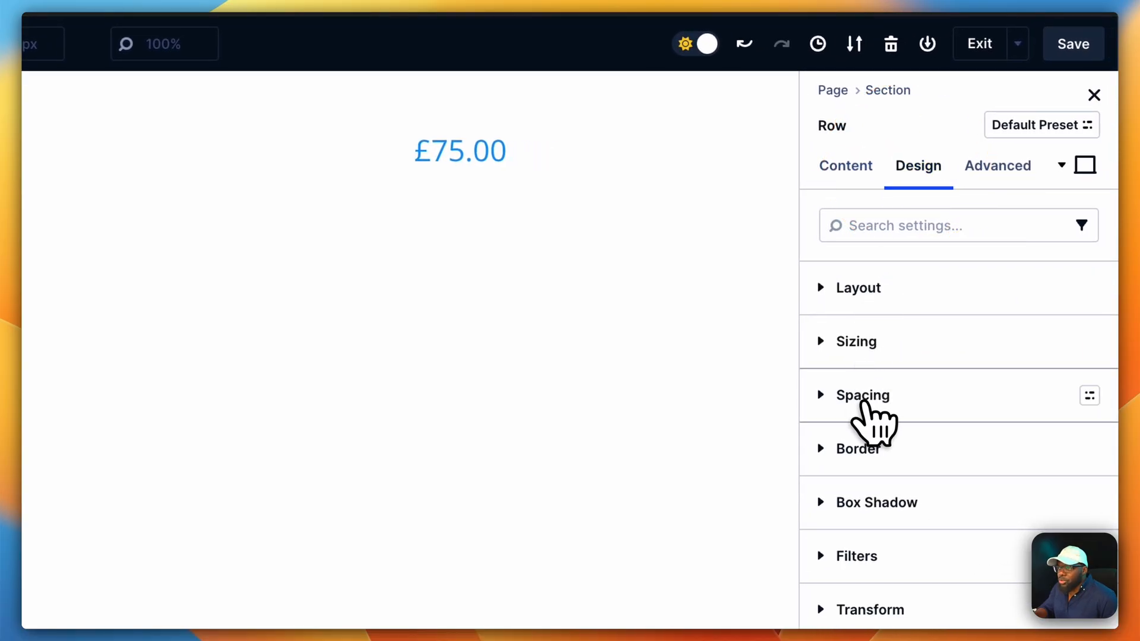
left_click(862, 394)
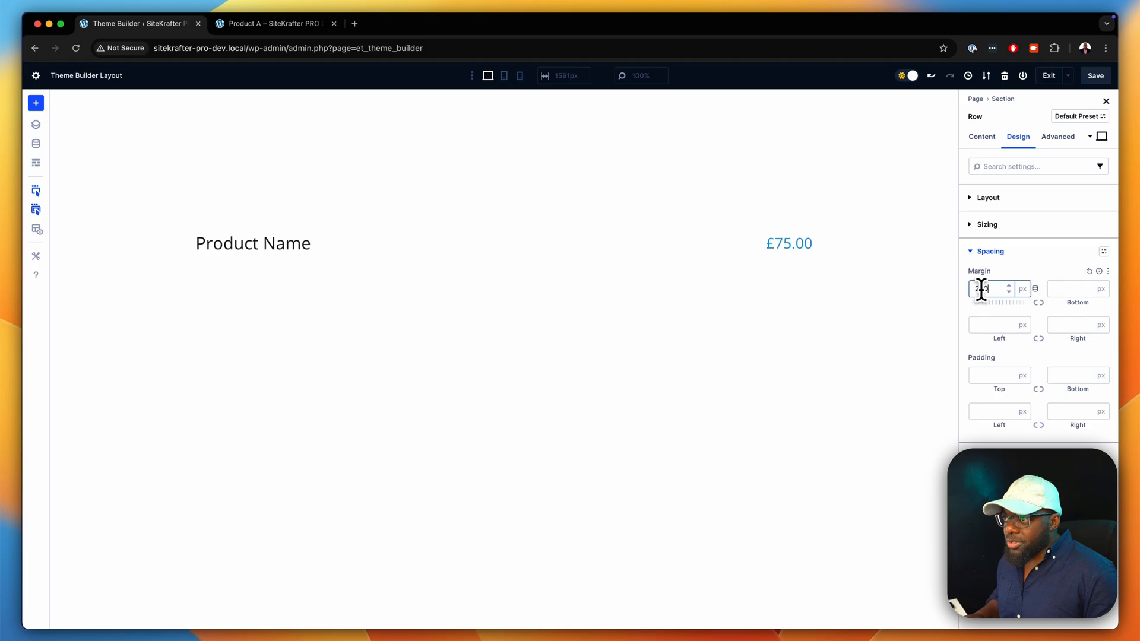
type("00")
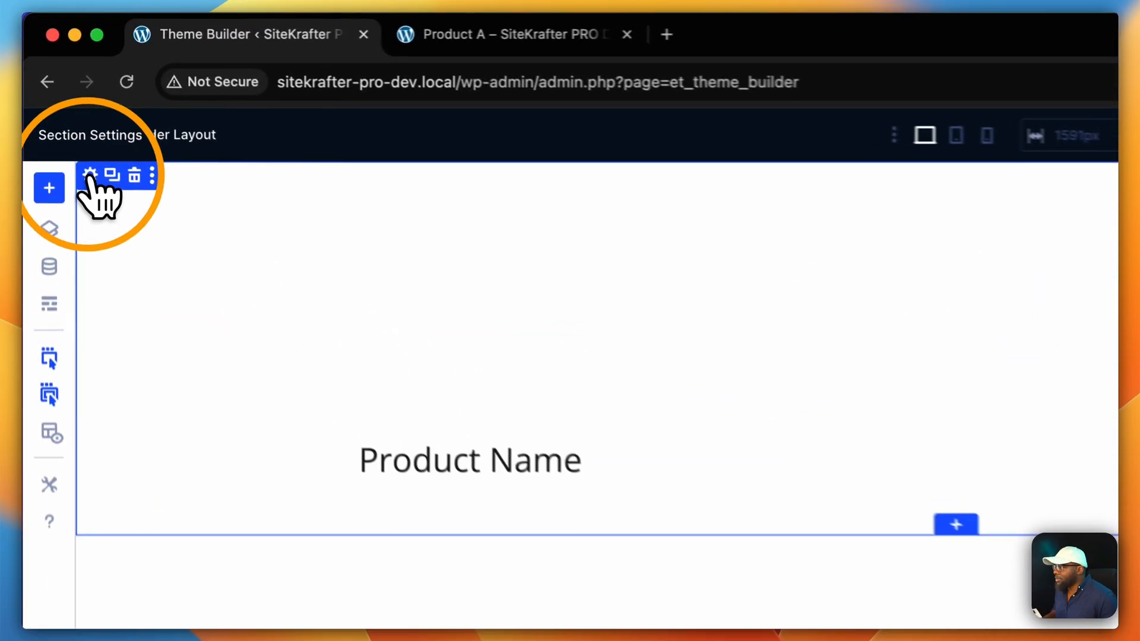
- Set the header section's background image to the dynamic Featured Image
left_click(89, 175)
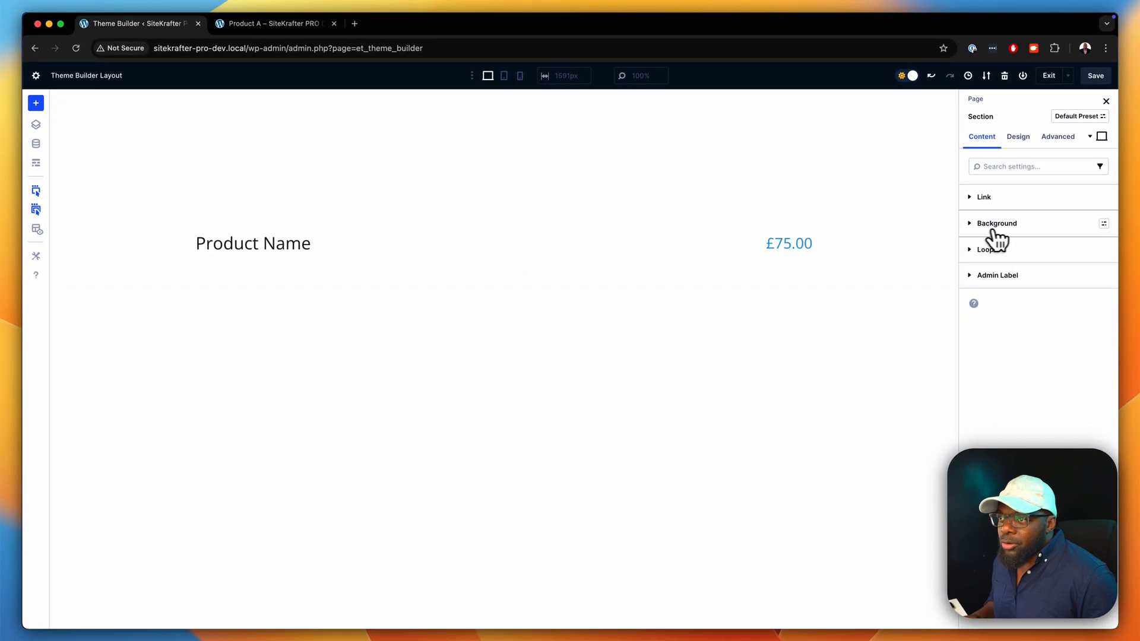
left_click(996, 223)
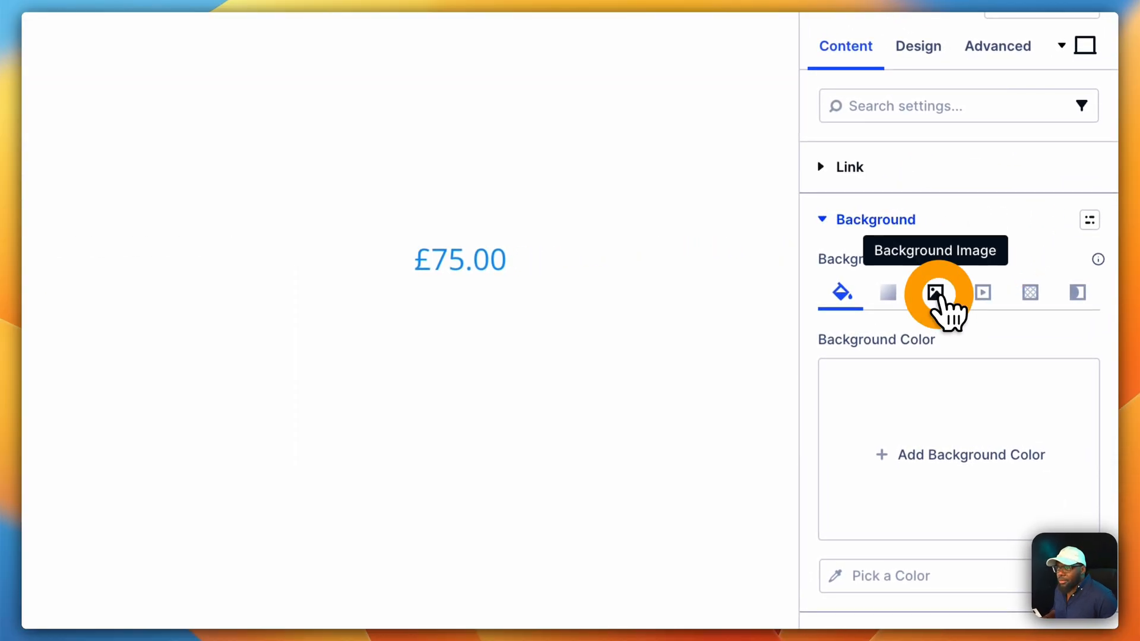
left_click(934, 292)
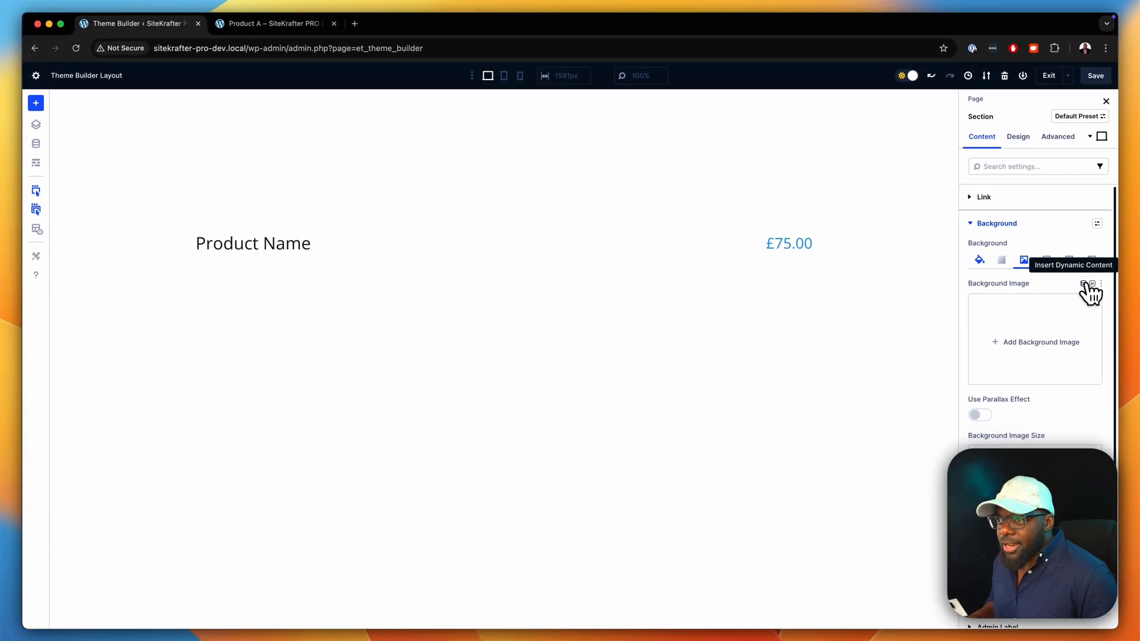
left_click(1090, 284)
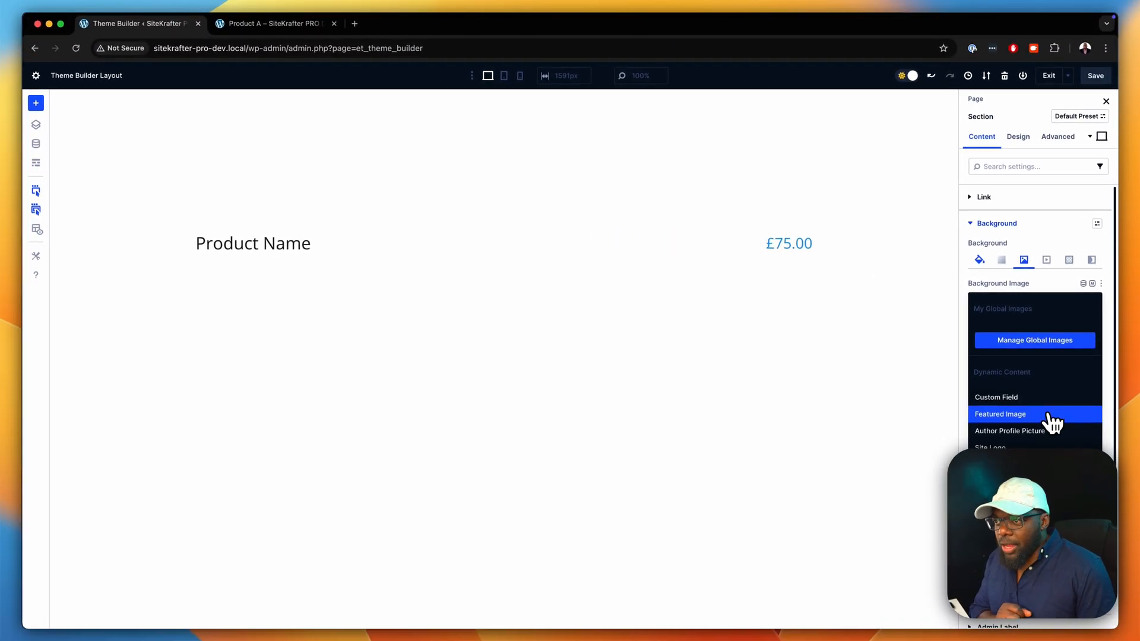
left_click(1000, 413)
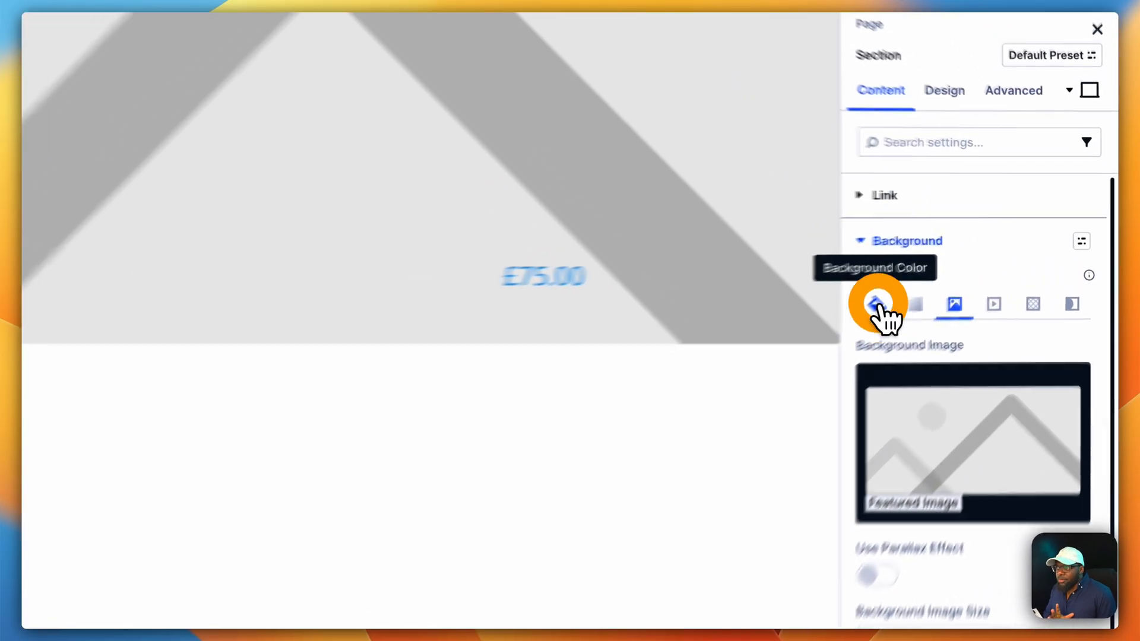
- Add a black background colour overlay with reduced opacity over the image
left_click(953, 264)
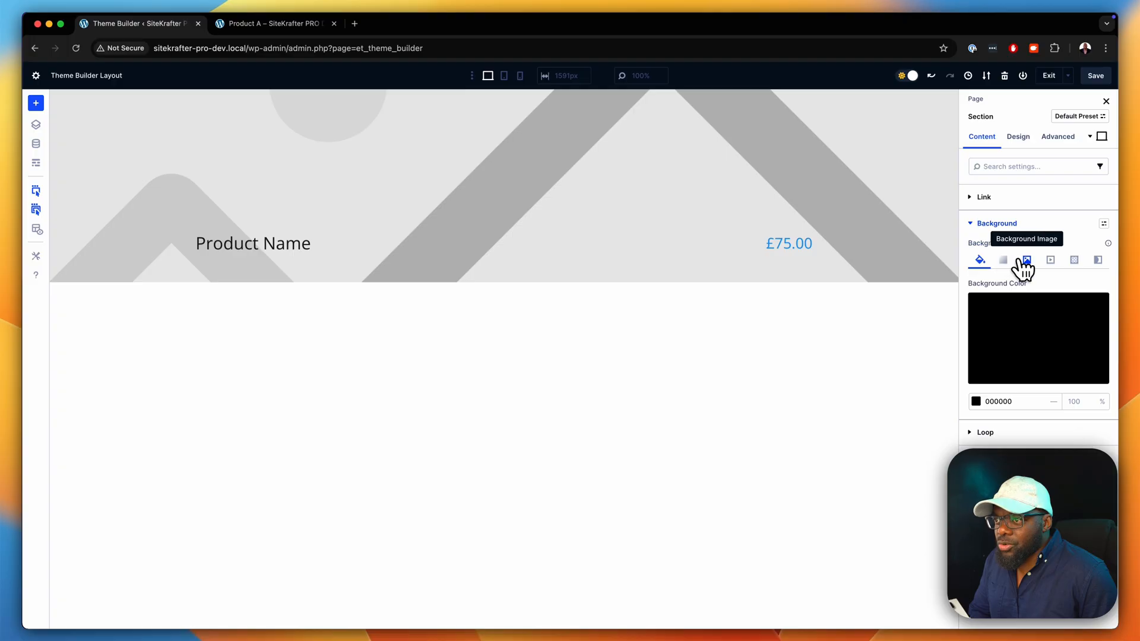
left_click(1026, 260)
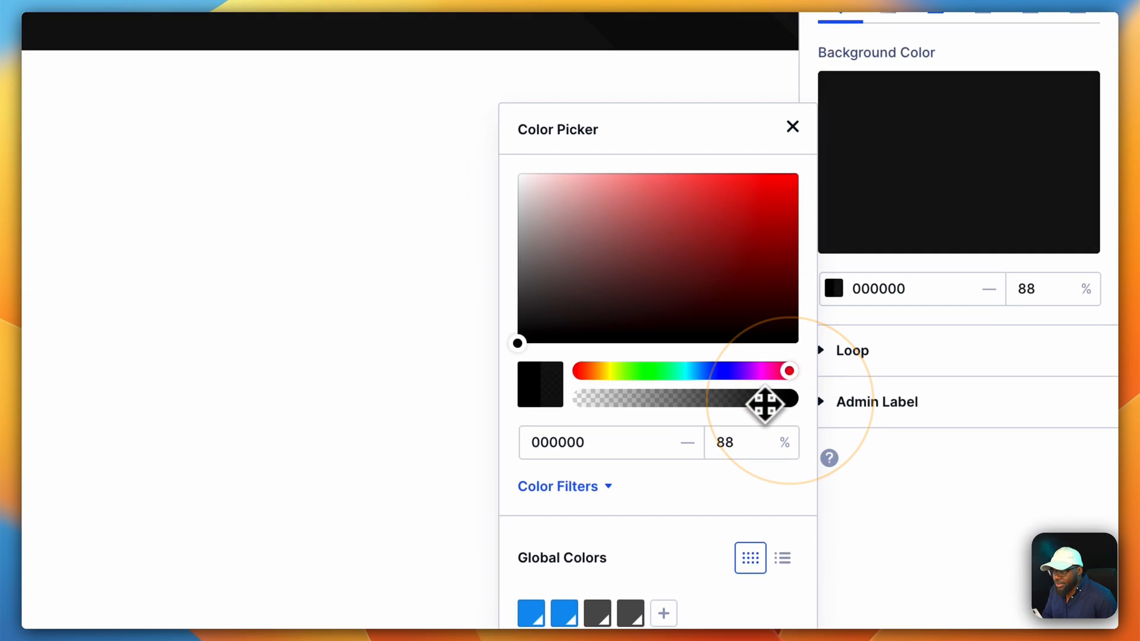
left_click_drag(767, 398, 741, 398)
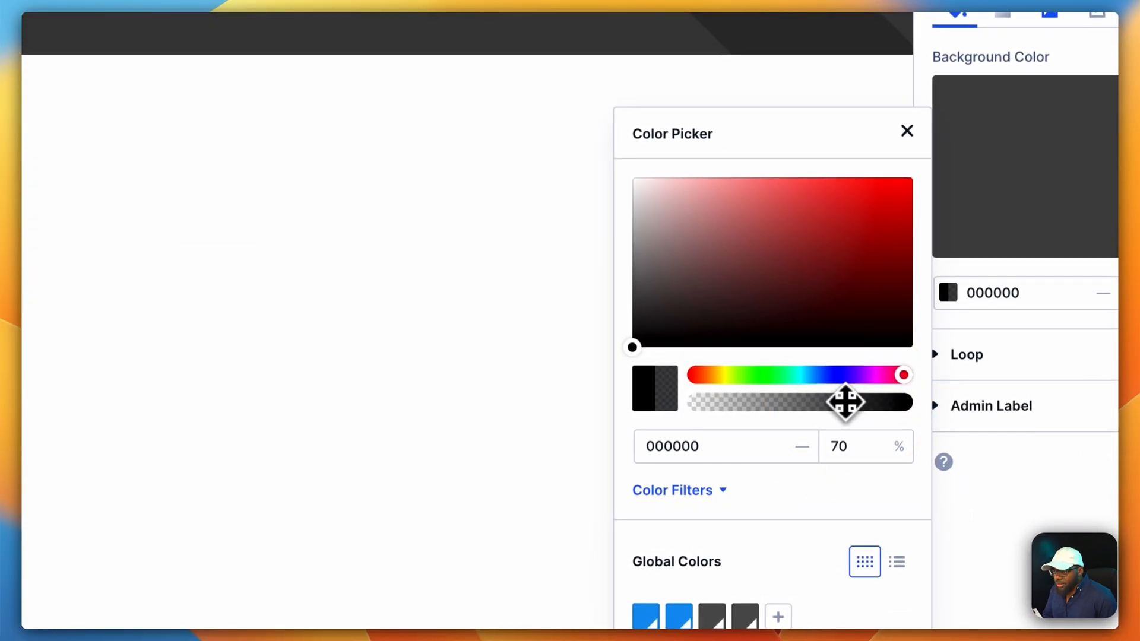
left_click(906, 132)
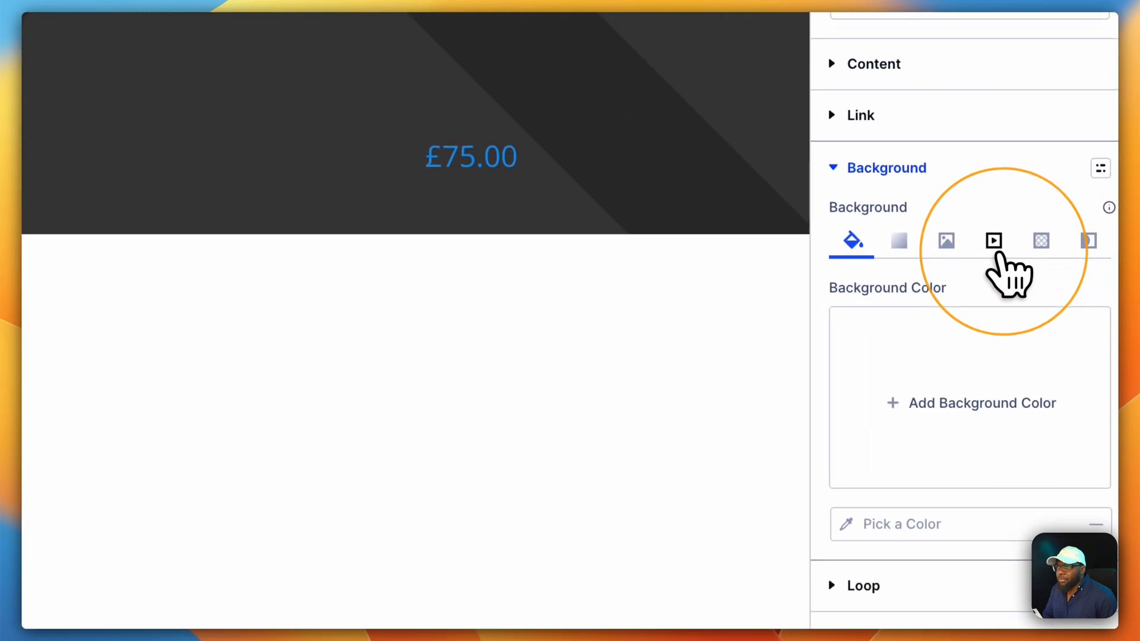
left_click(969, 402)
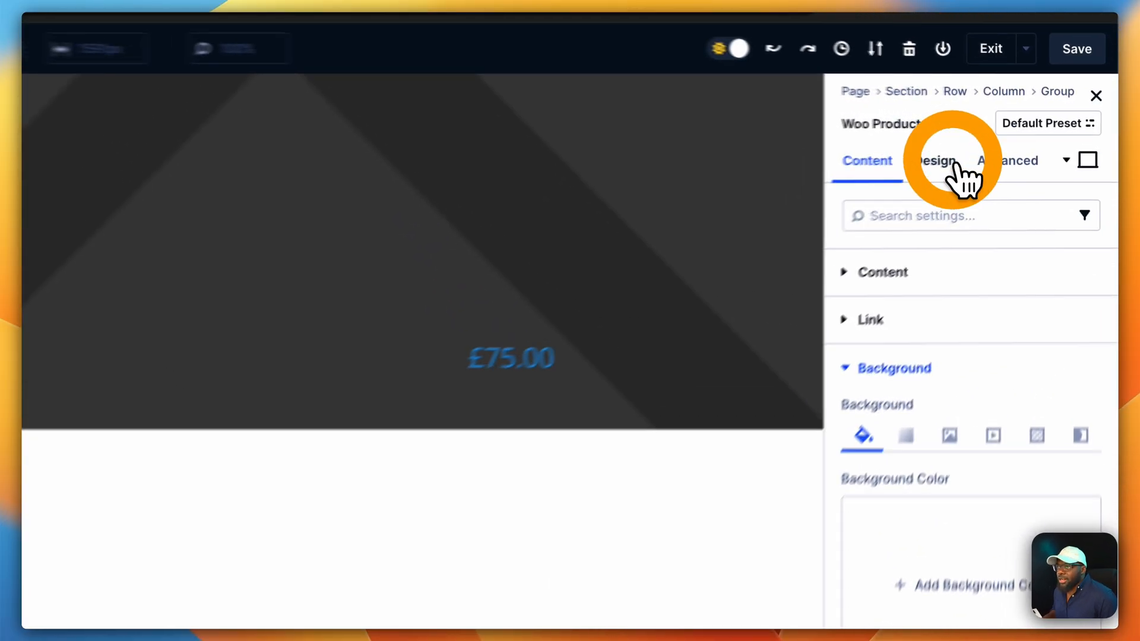
- Make the product title text white and bold in its Title Text design settings
left_click(935, 160)
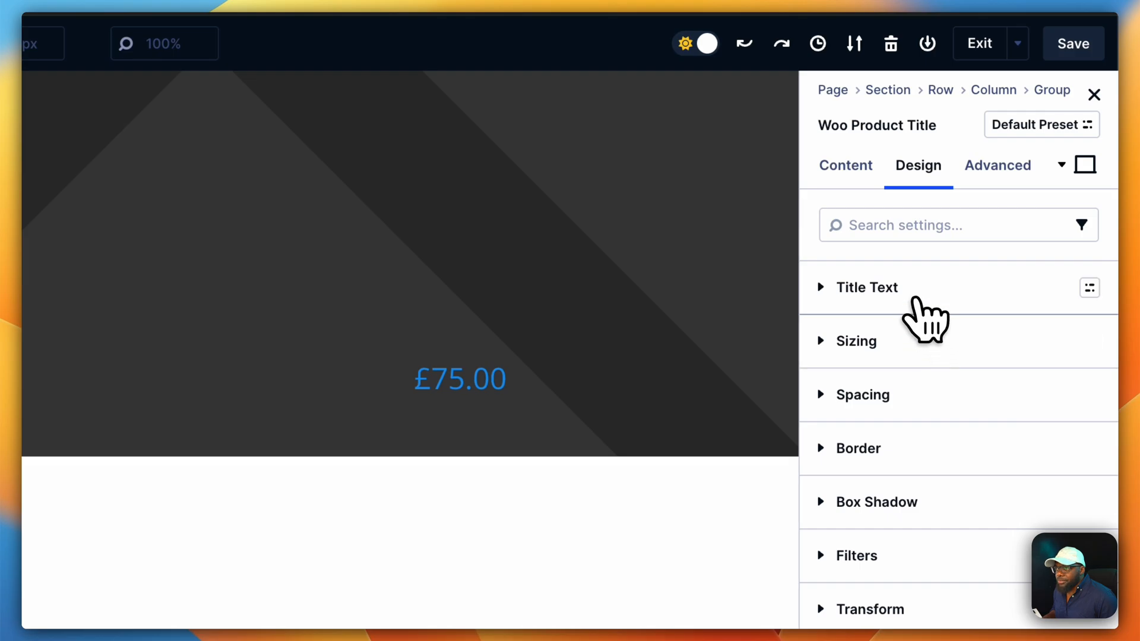
left_click(866, 286)
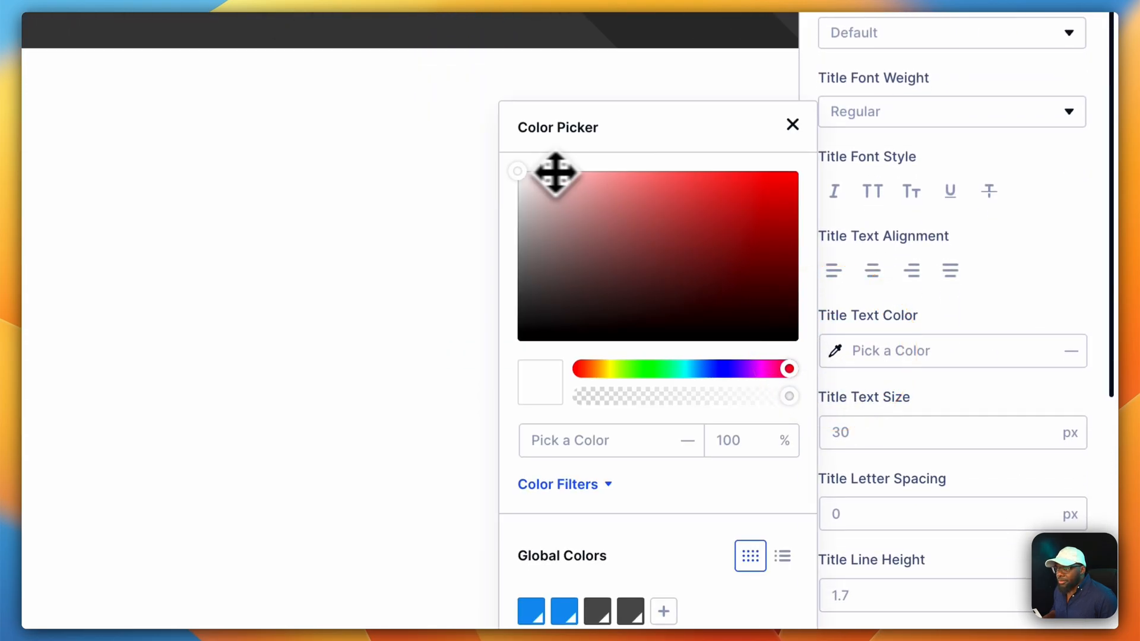
left_click(950, 111)
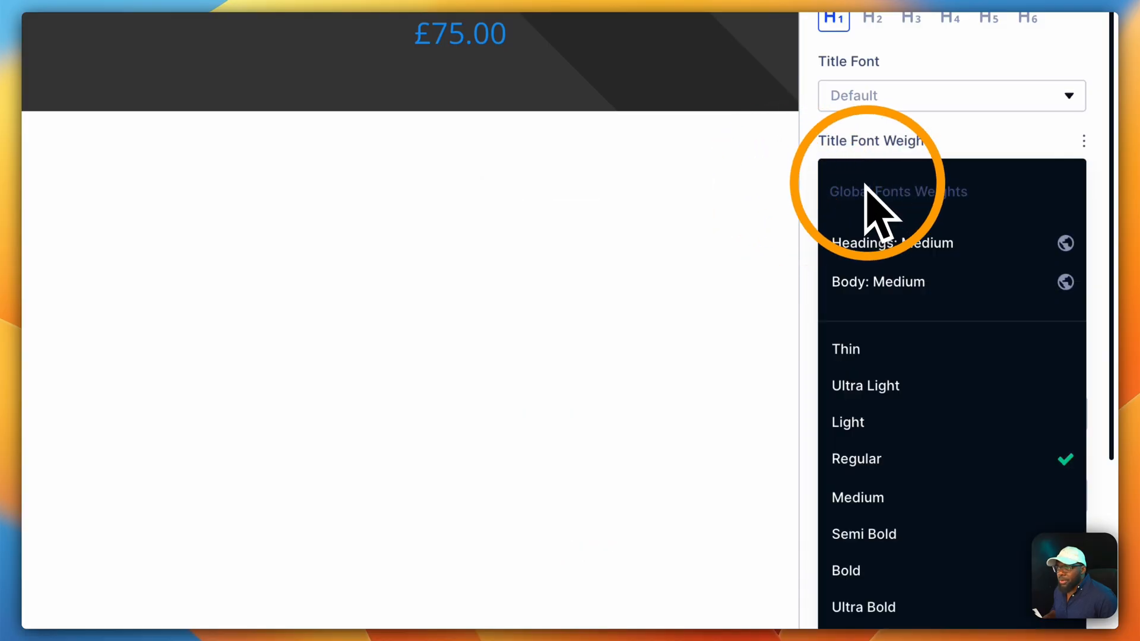
left_click(846, 571)
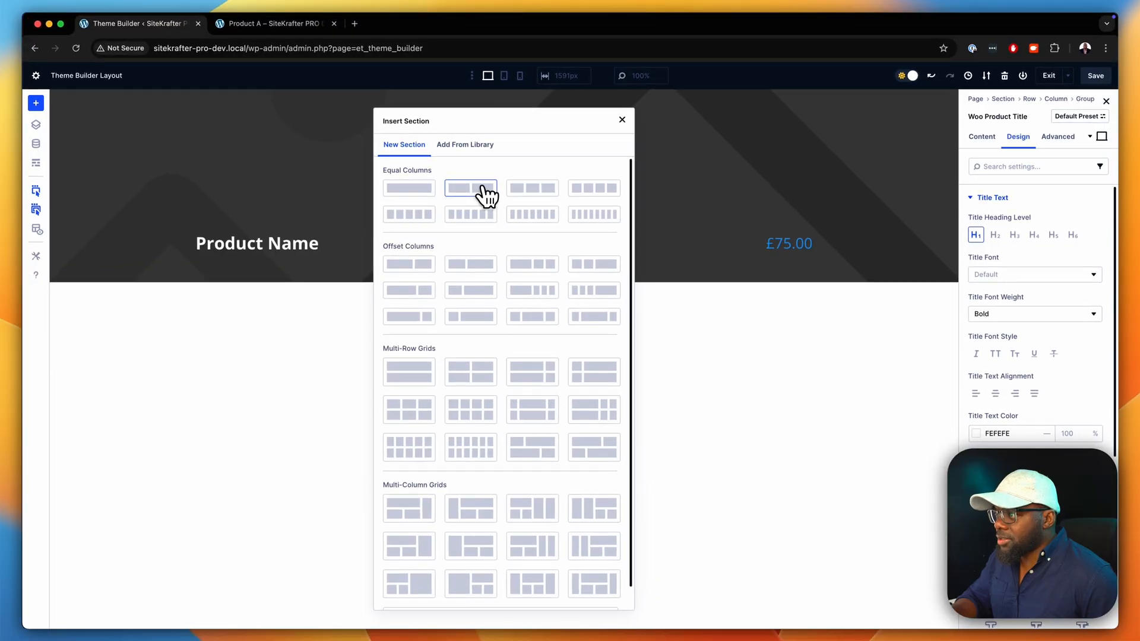
- Add a two-column section holding the product title and Woo Product Description
left_click(470, 188)
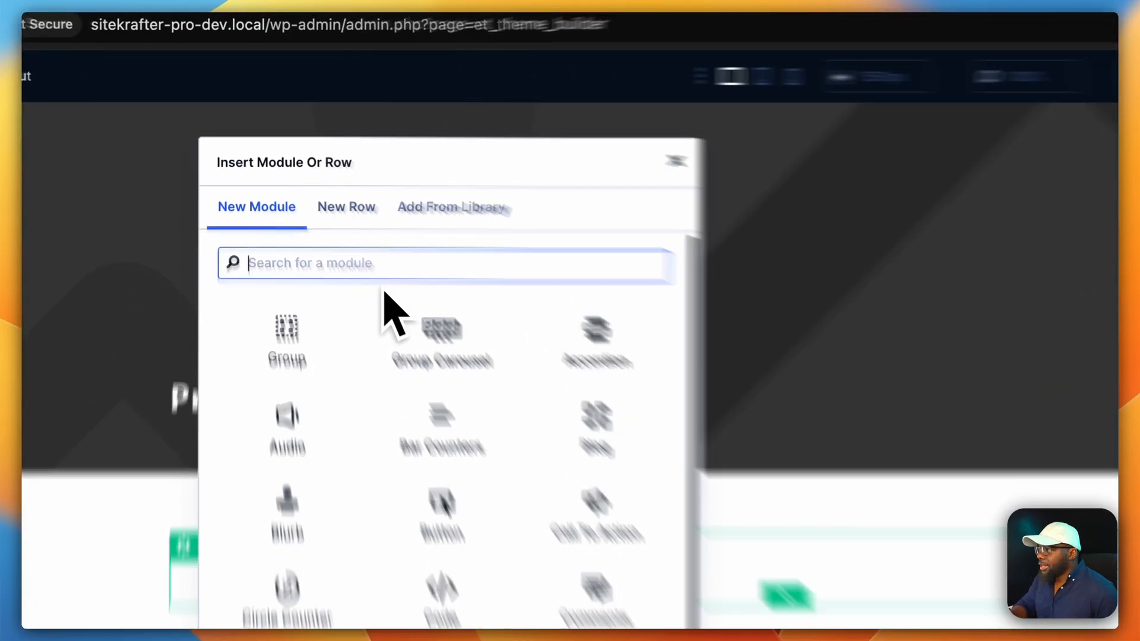
type("woo")
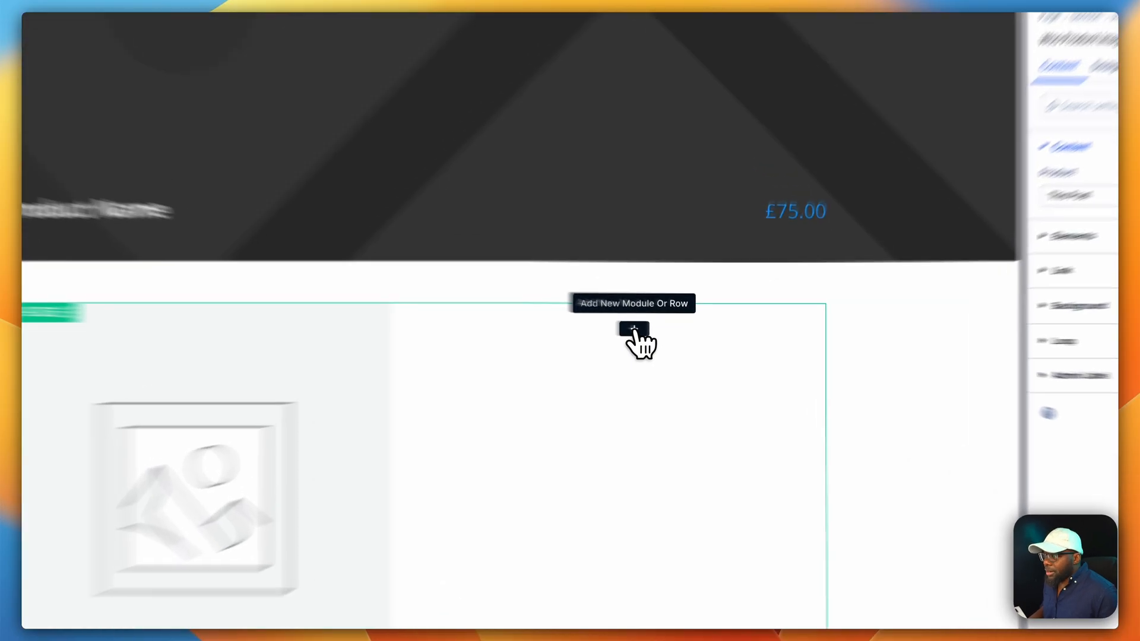
left_click(631, 331)
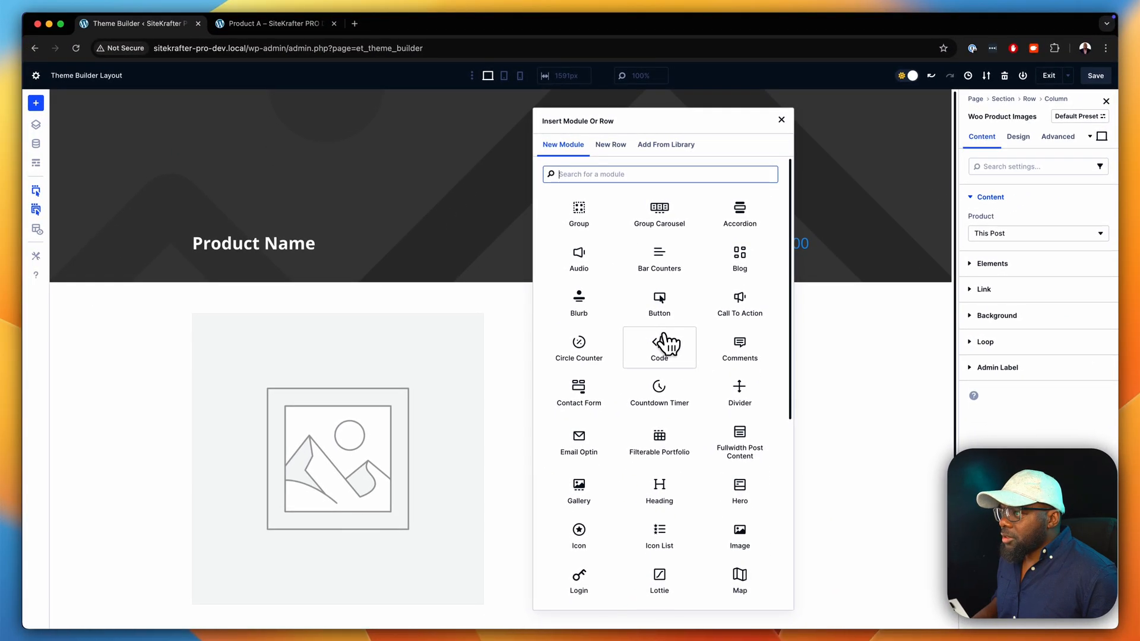
type("woo")
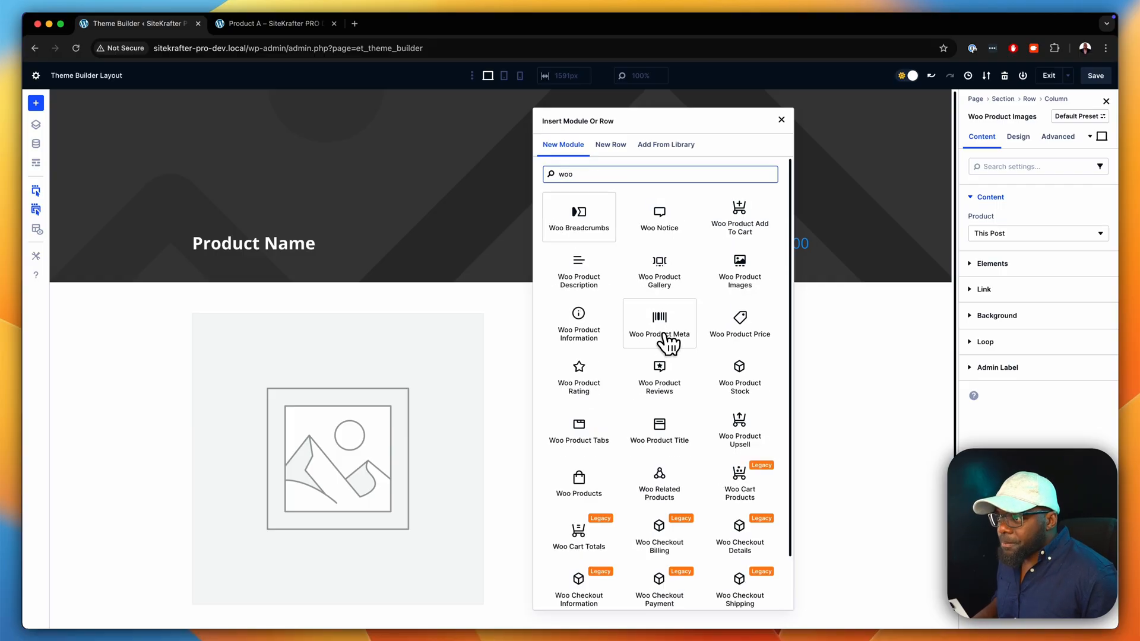
mouse_move(713, 387)
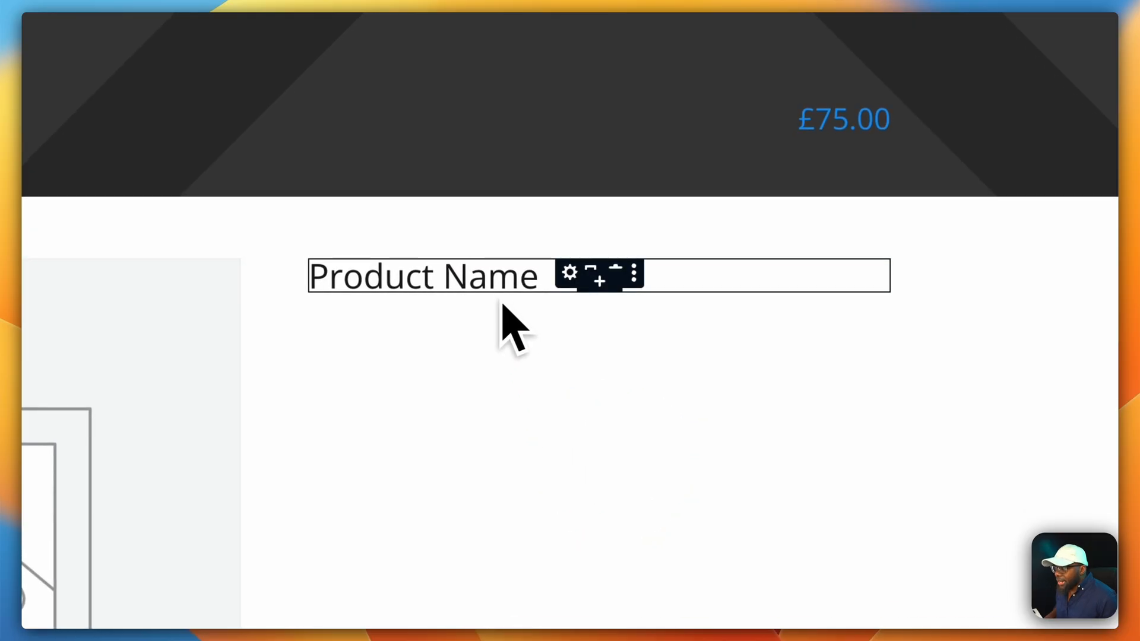
left_click(600, 280)
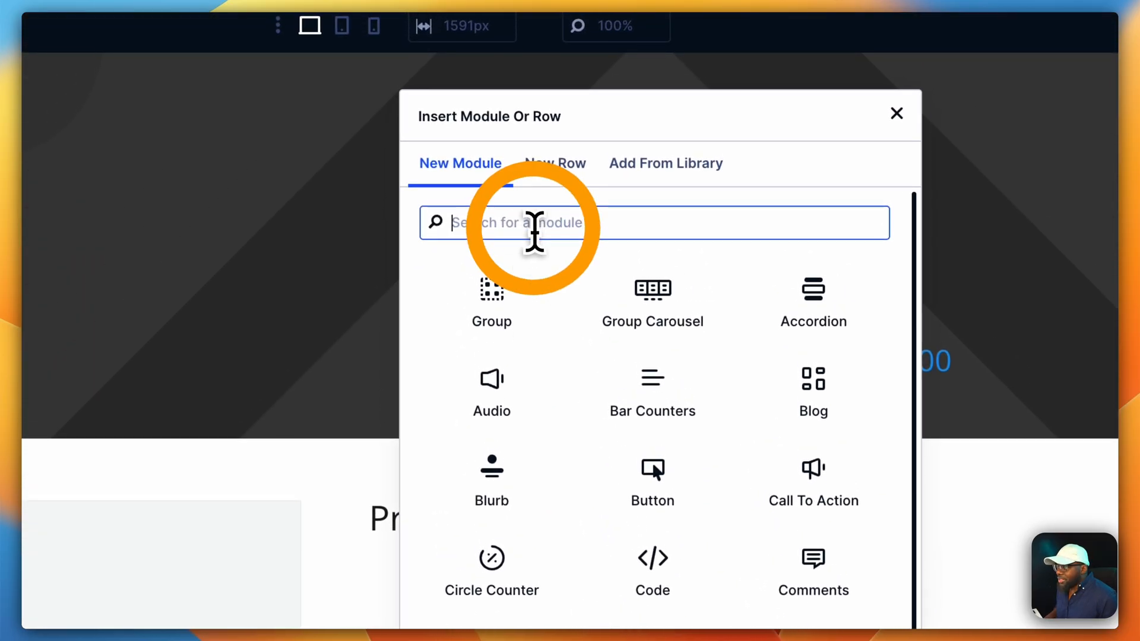
type("woo")
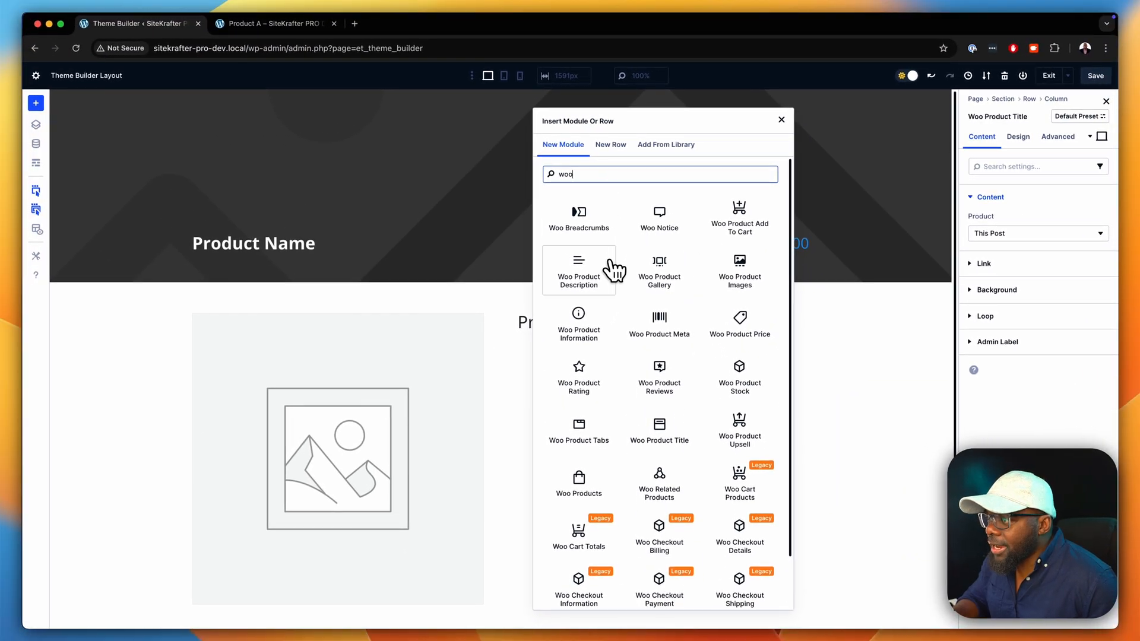
left_click(579, 269)
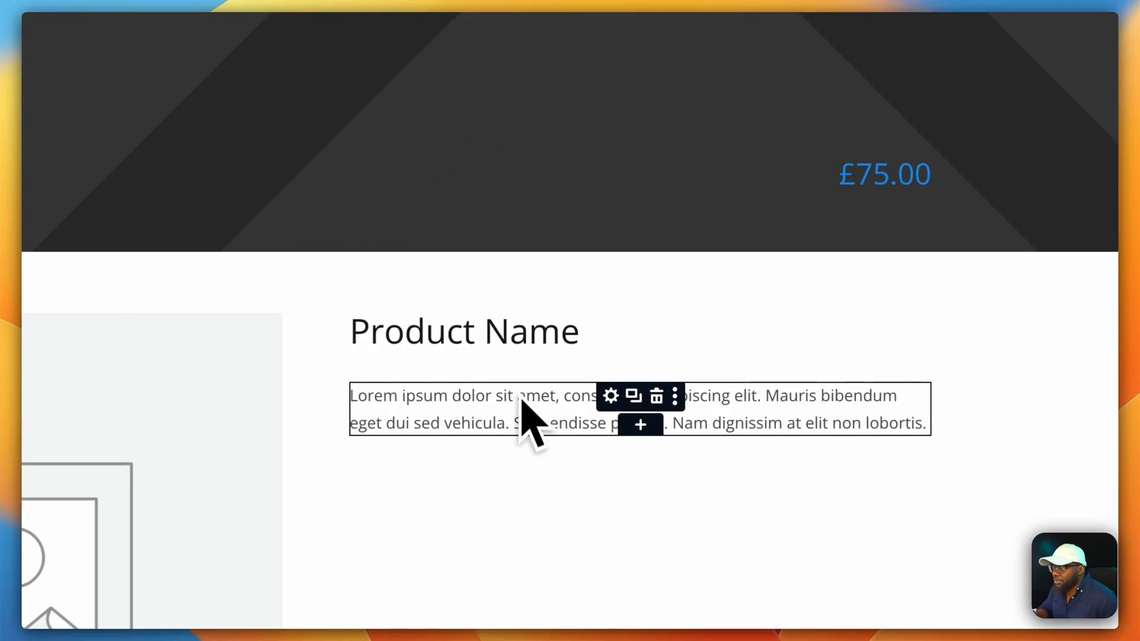
- Insert Woo Product Price and Woo Product Add To Cart below the description
left_click(640, 424)
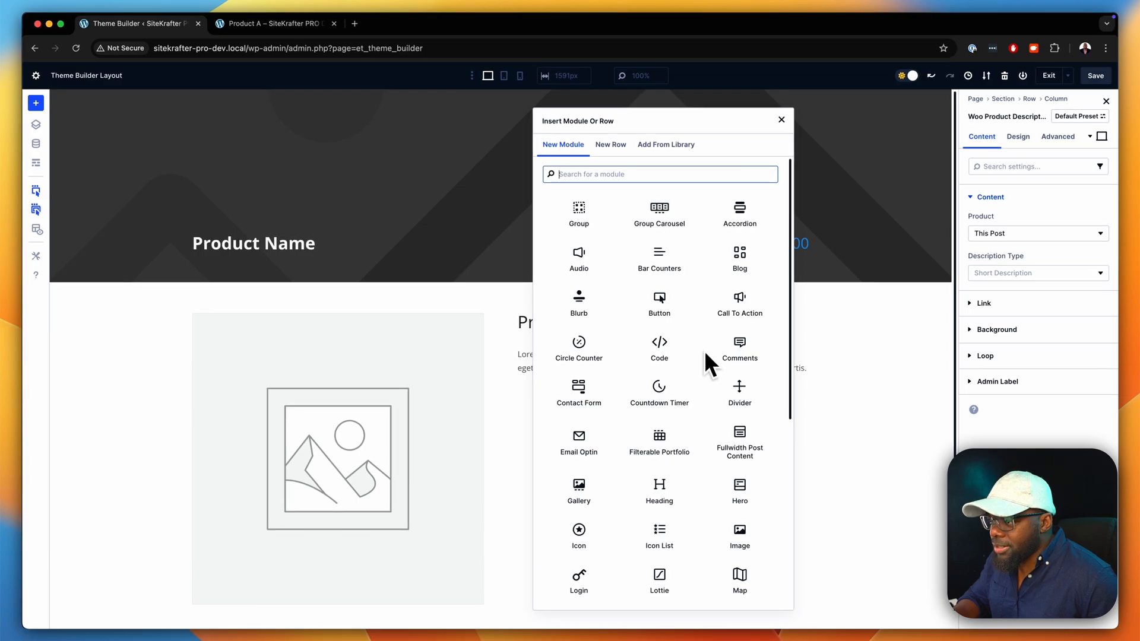
type("wo")
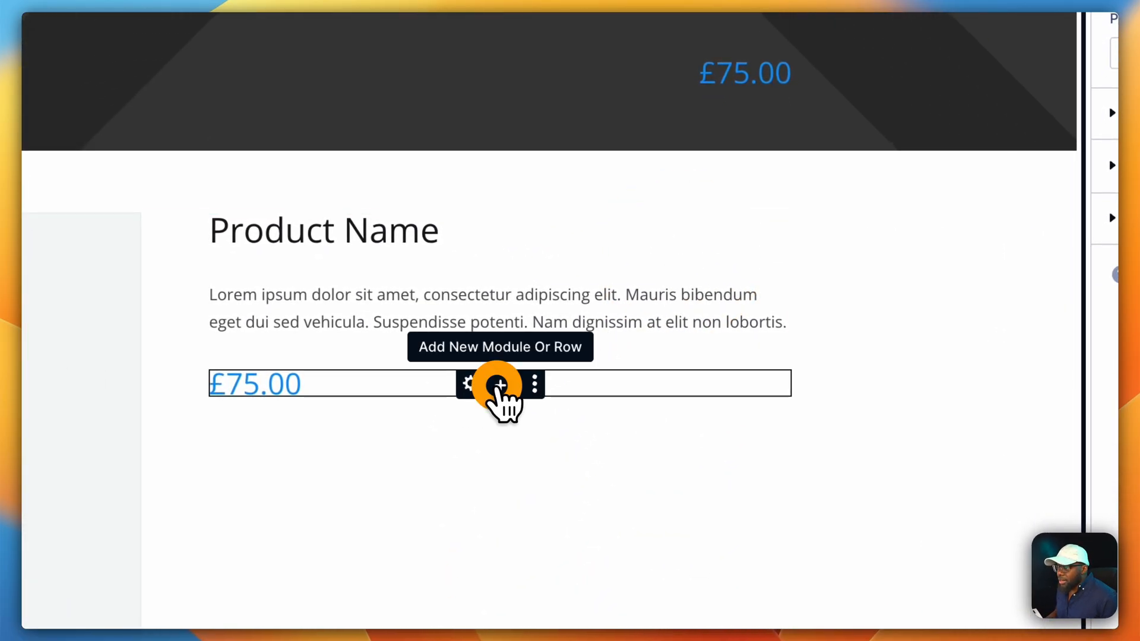
left_click(499, 384)
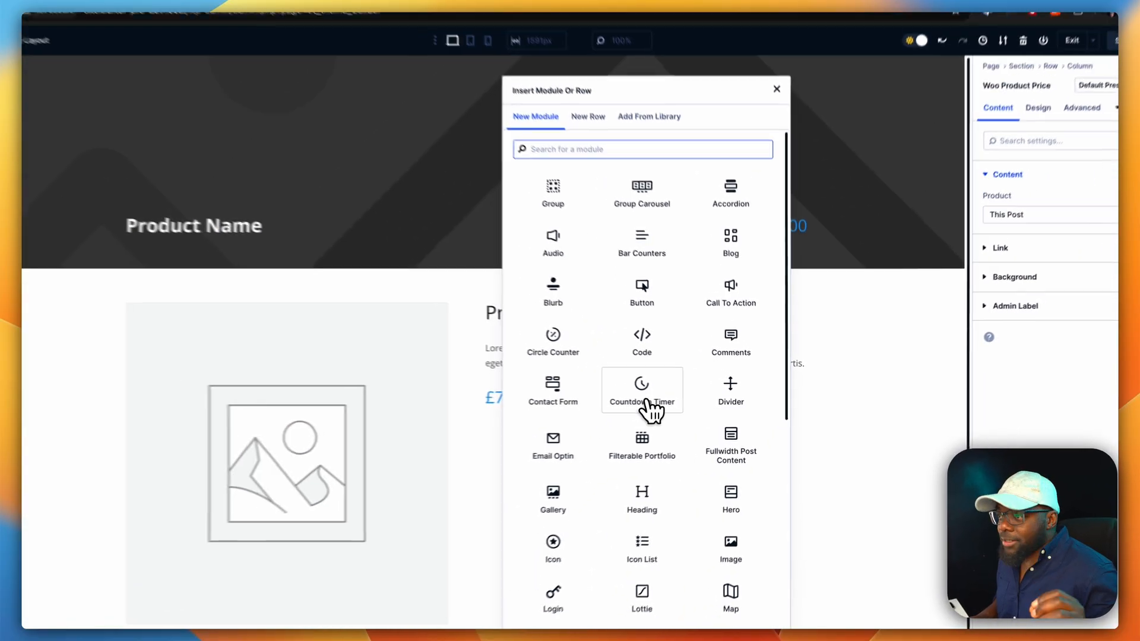
type("add")
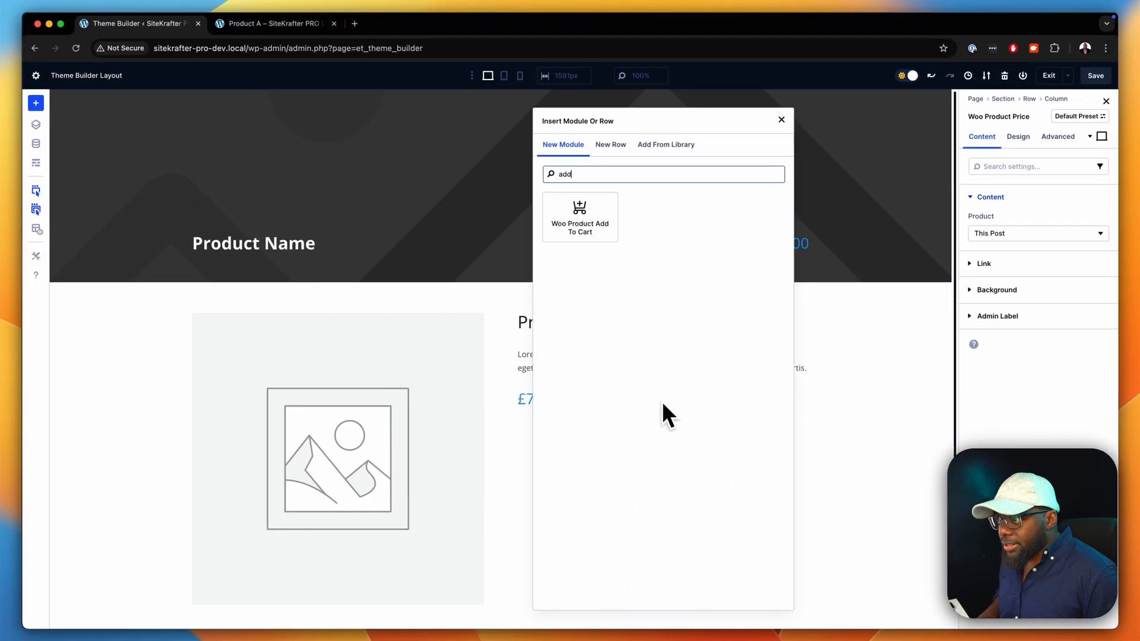
mouse_move(627, 321)
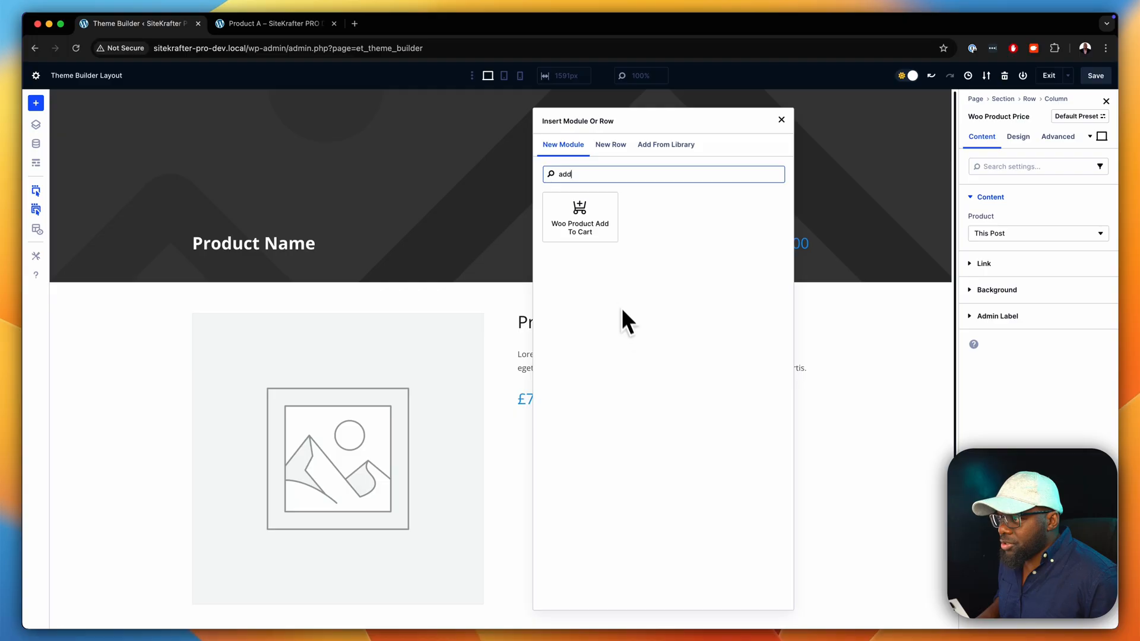
left_click(580, 216)
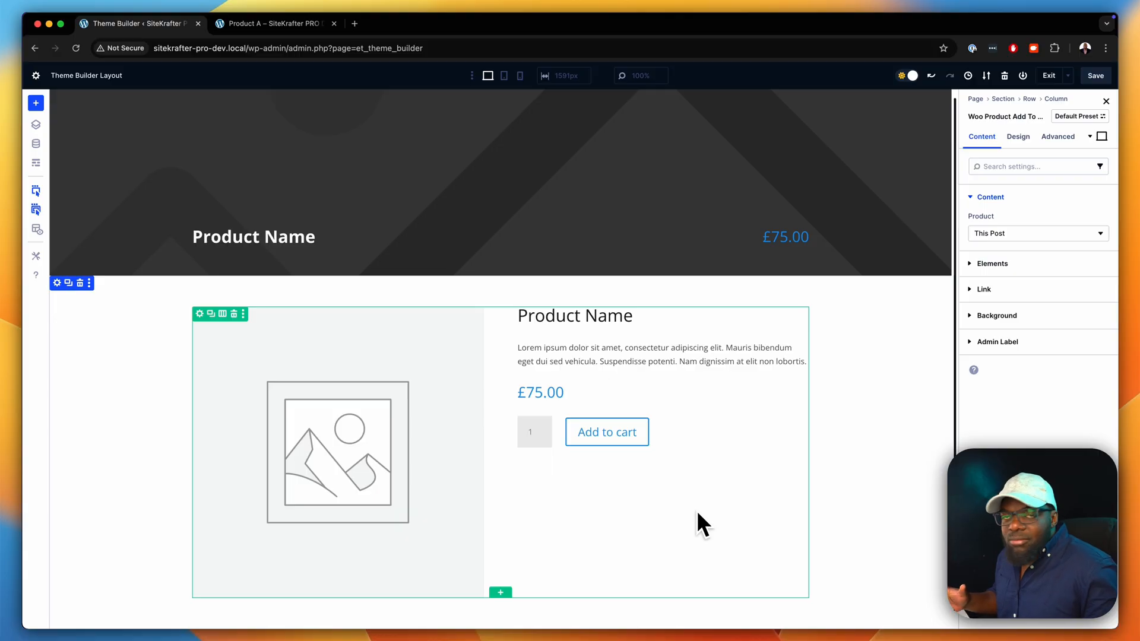
mouse_move(689, 513)
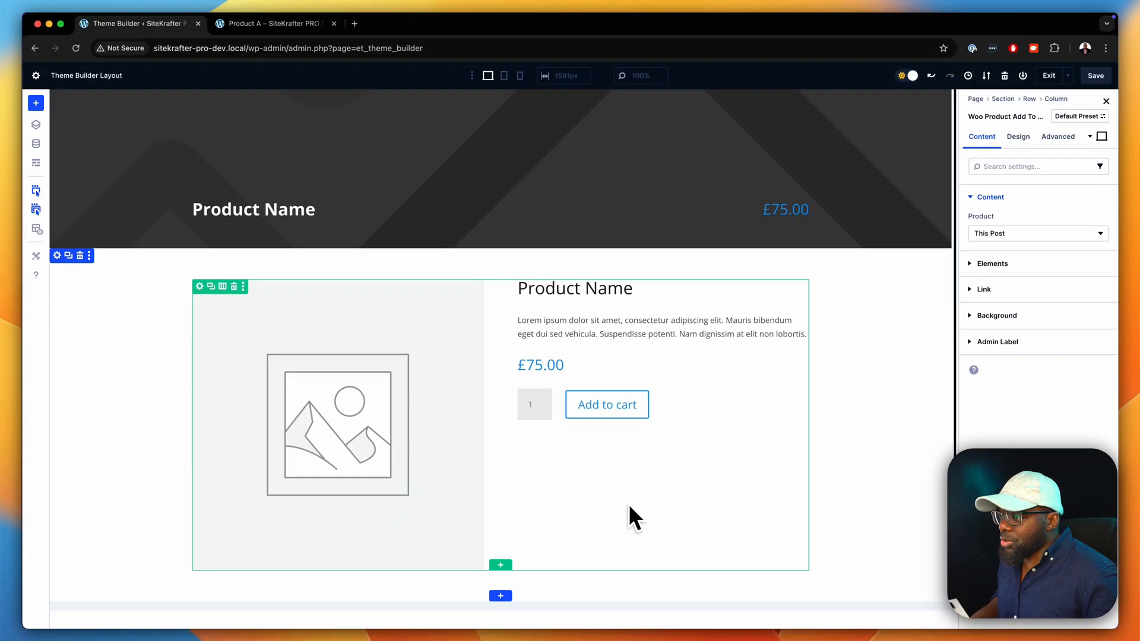
mouse_move(789, 462)
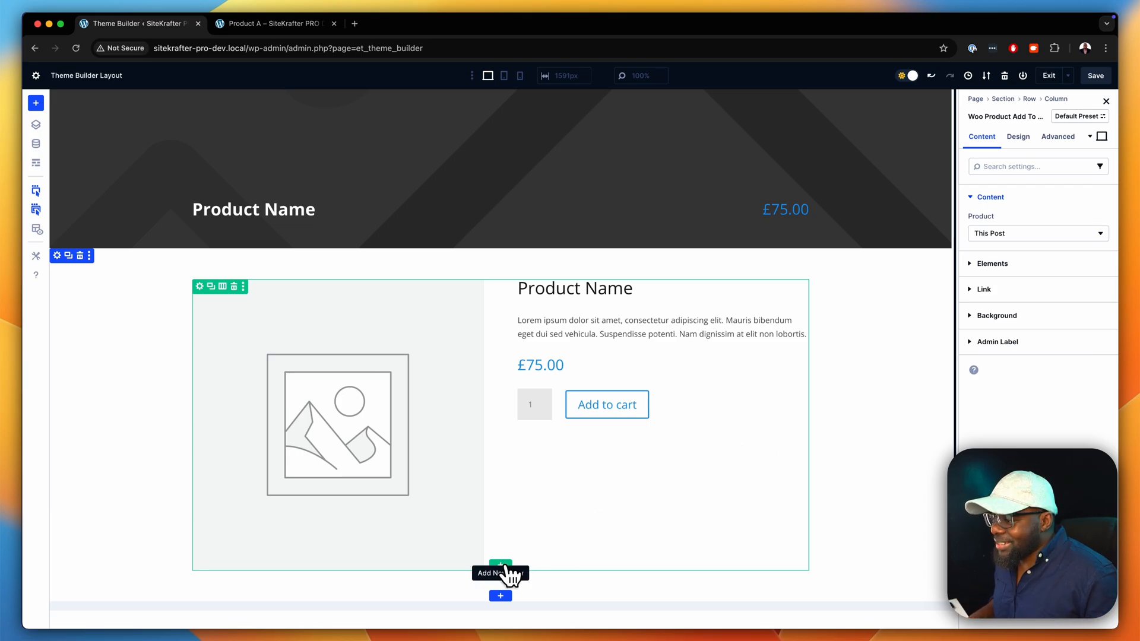
- Insert a Woo Product Tabs module in a new row, copy it, and place a bag Video module beside it with its play-icon styling shown
left_click(500, 568)
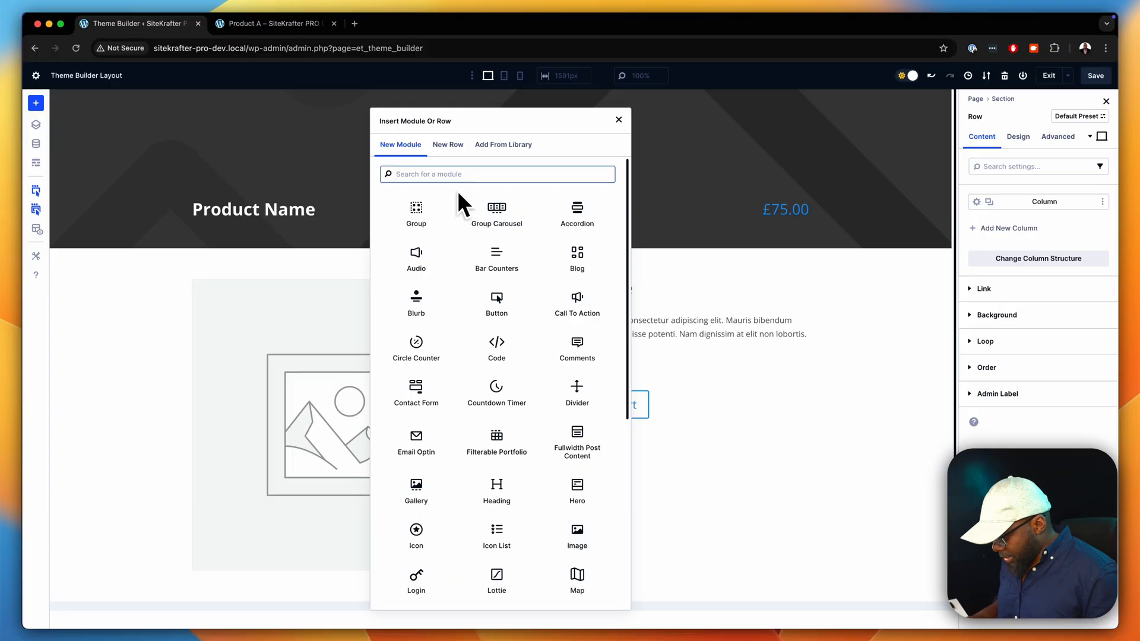
type("tabs")
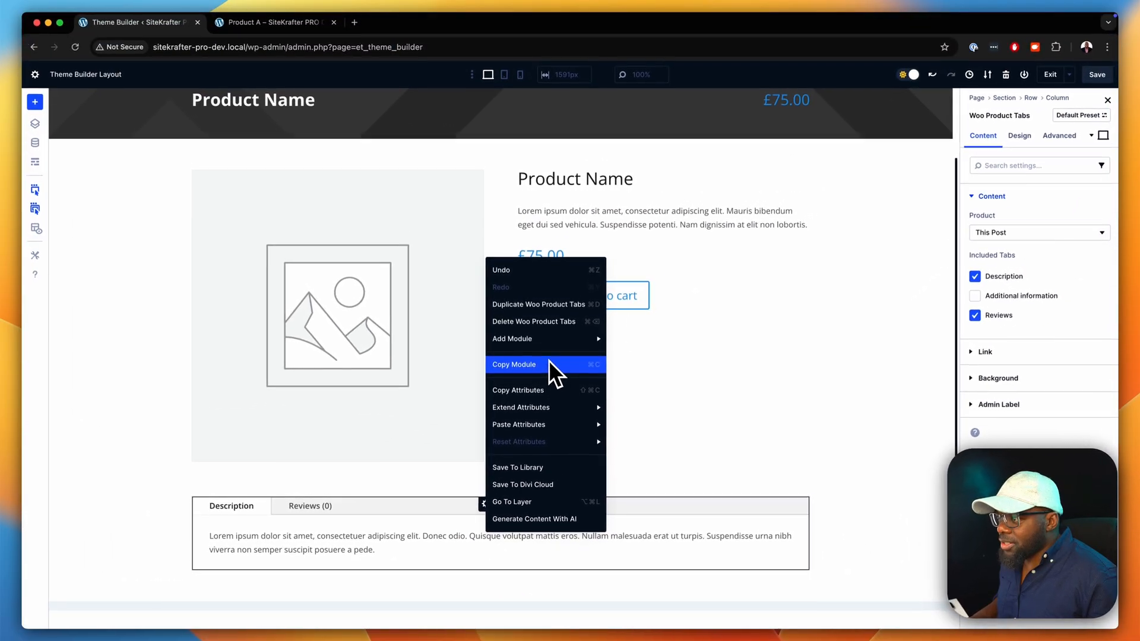
left_click(512, 338)
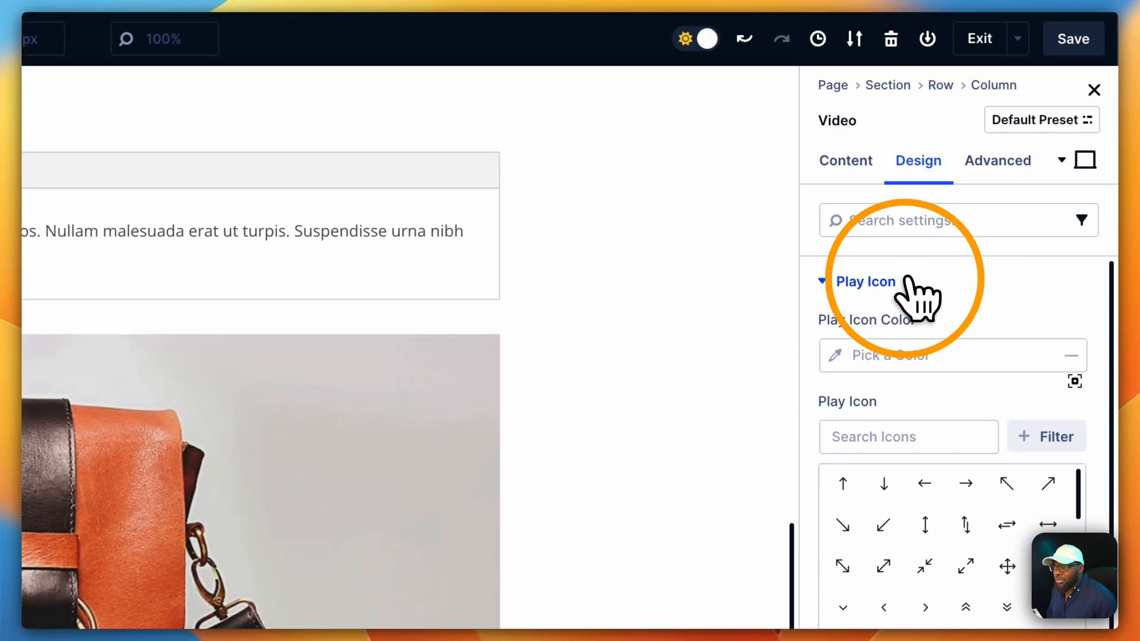
left_click(840, 446)
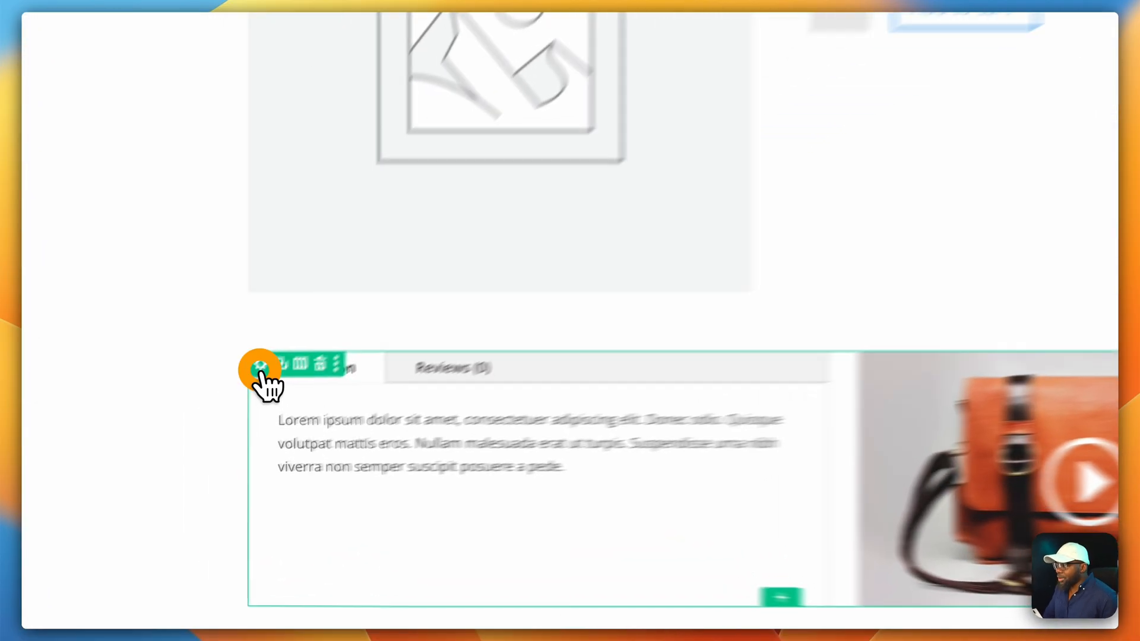
- Set the tabs-and-video row's padding to 2rem and add a background colour to it
left_click(917, 231)
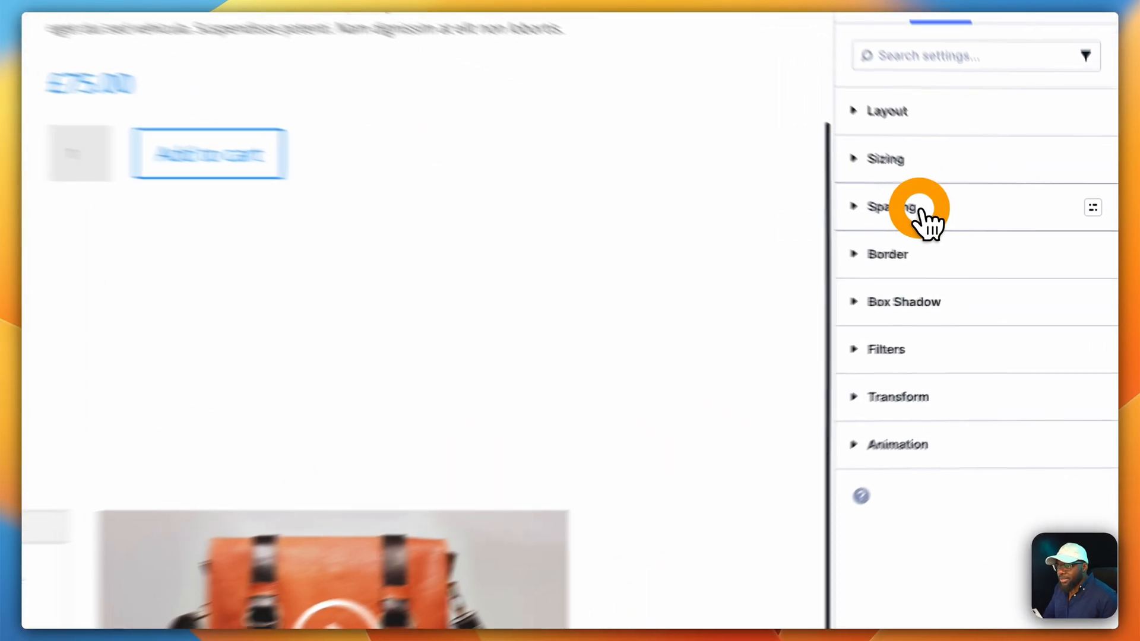
left_click(892, 206)
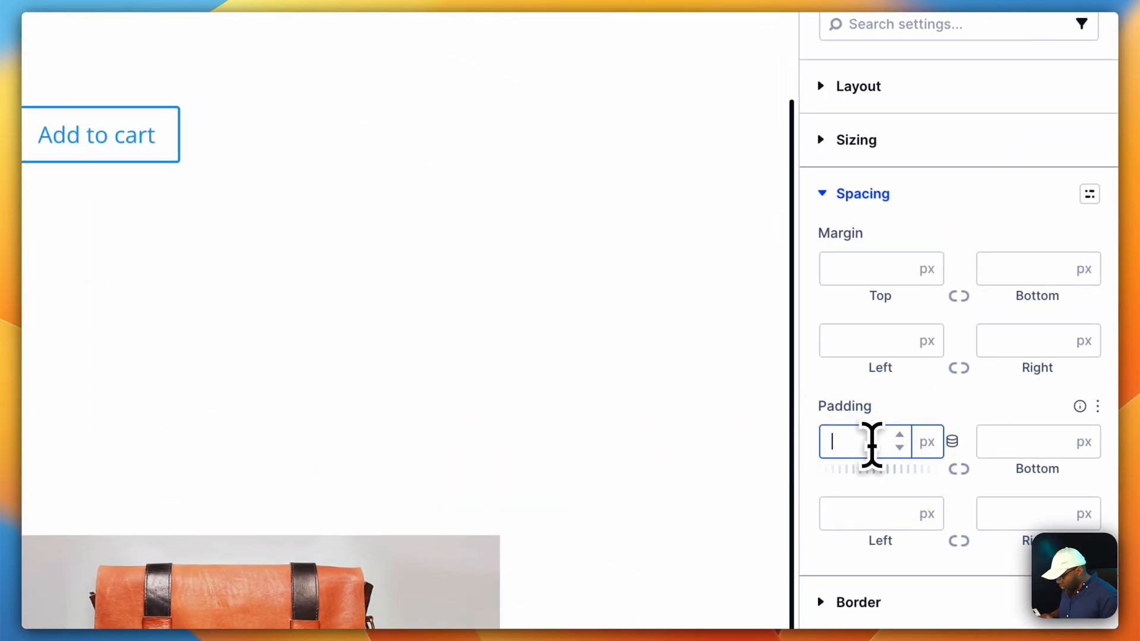
type("2rem")
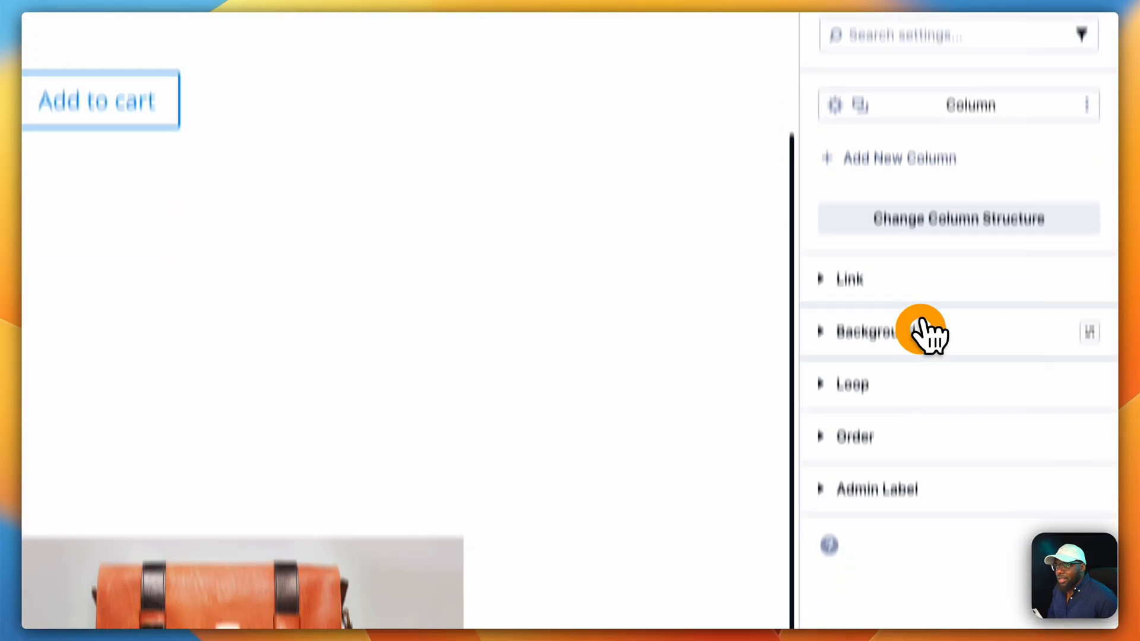
left_click(865, 332)
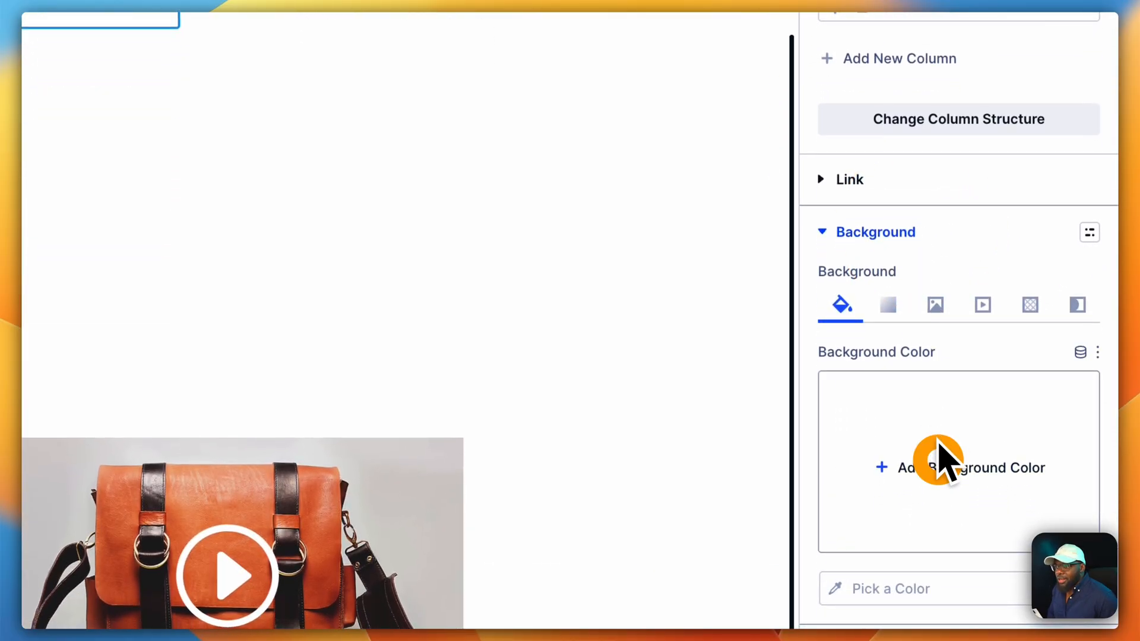
left_click(958, 468)
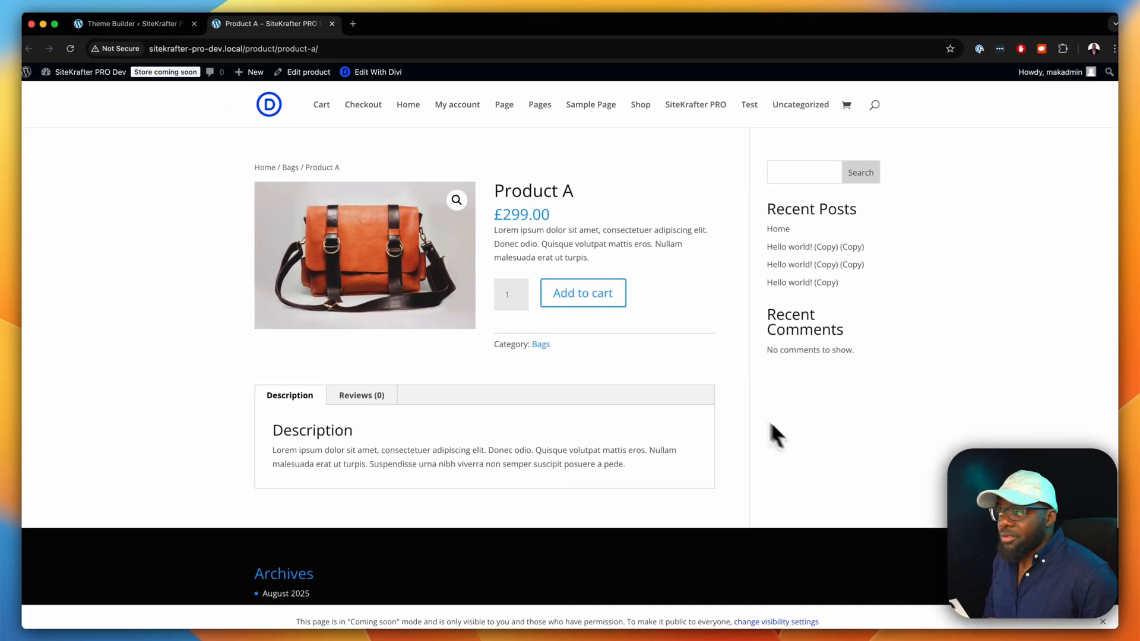
- Reload Product A's live page and review the image header, details column and tabs-with-video row
left_click(76, 48)
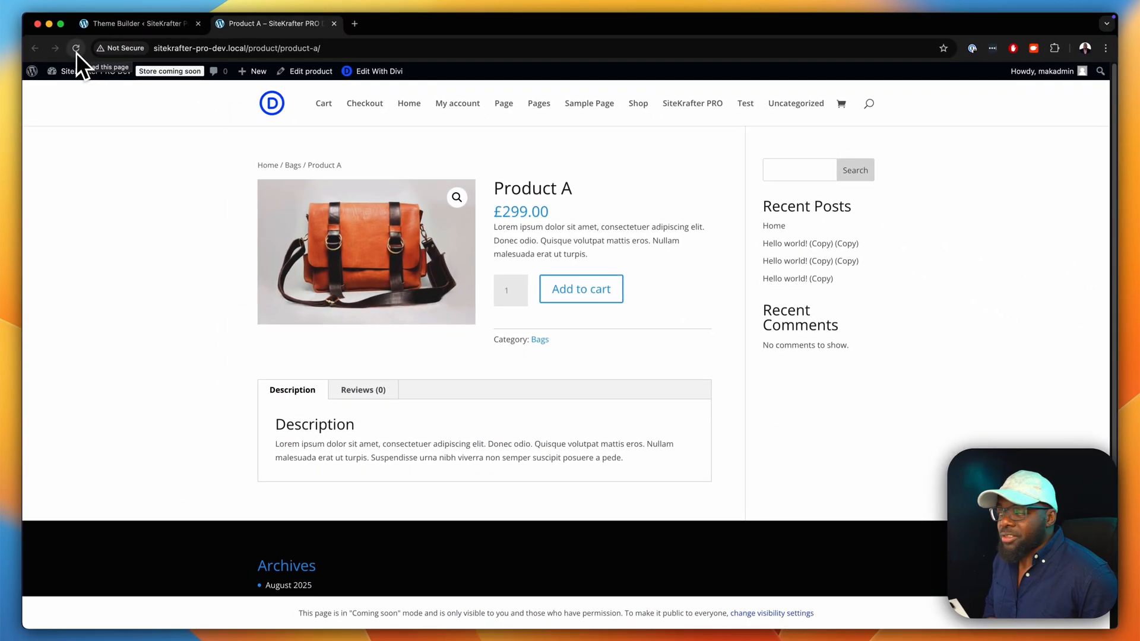
left_click(76, 48)
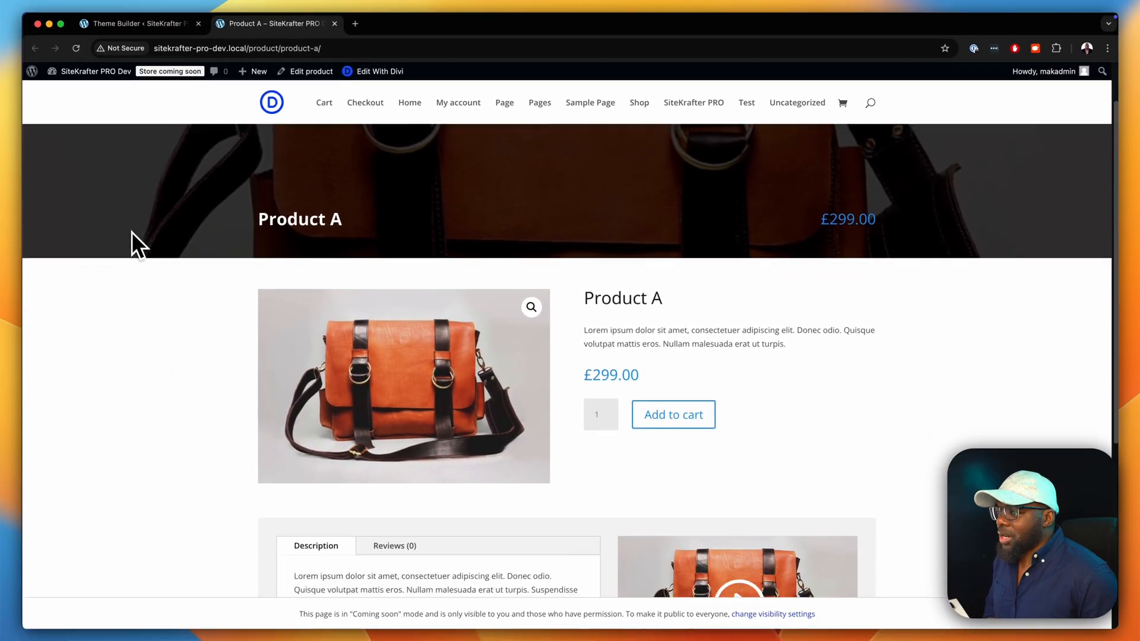
scroll("down", 3)
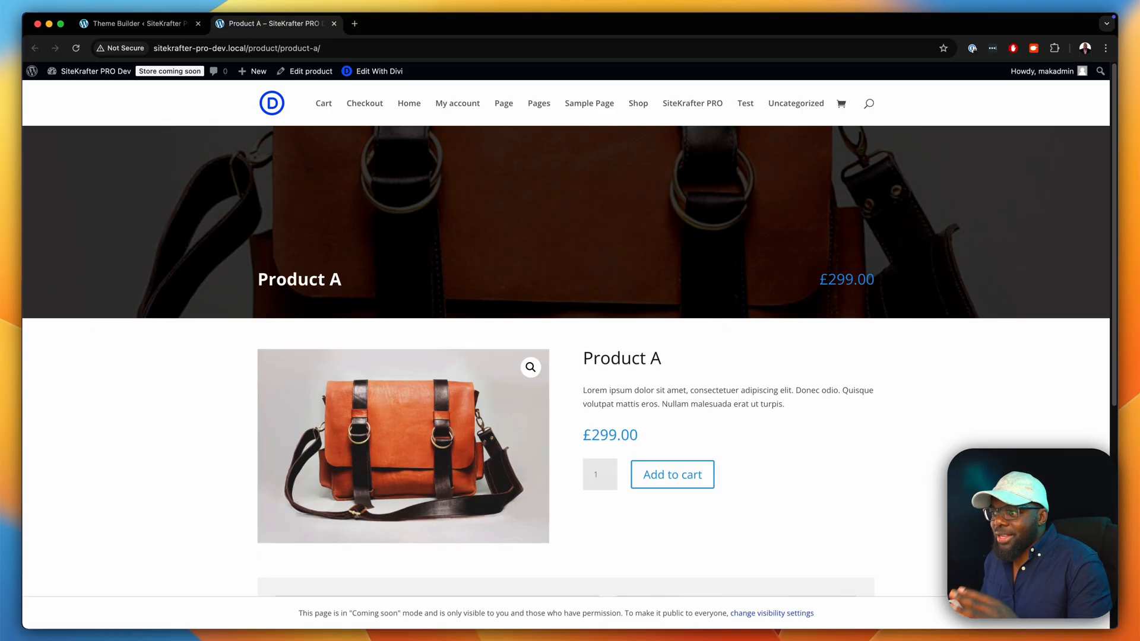
scroll("down", 3)
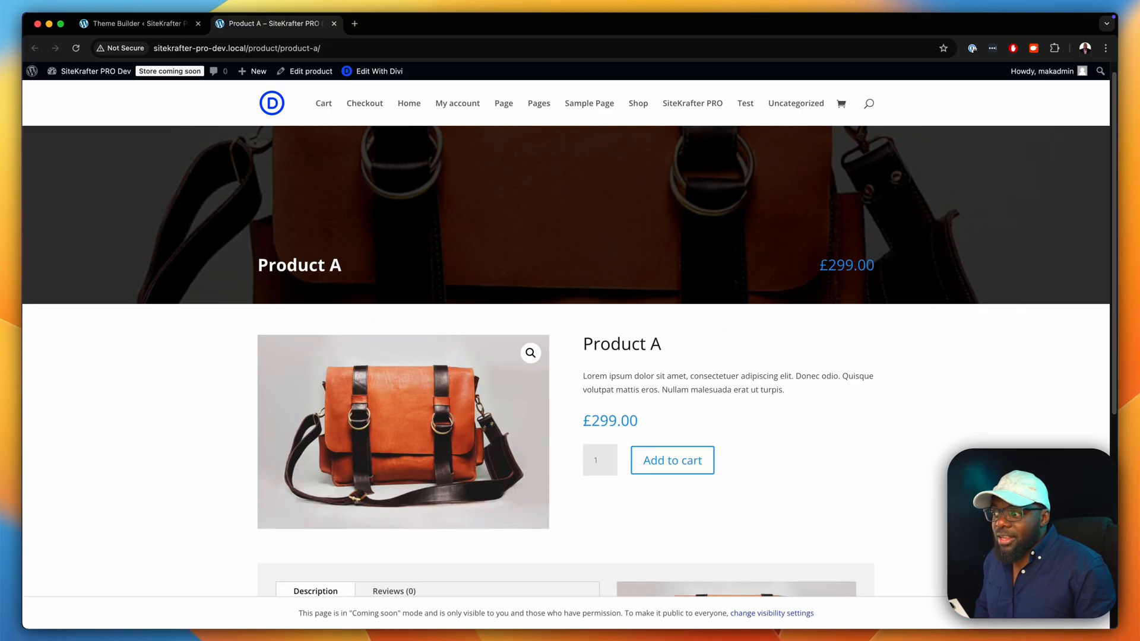
scroll("down", 3)
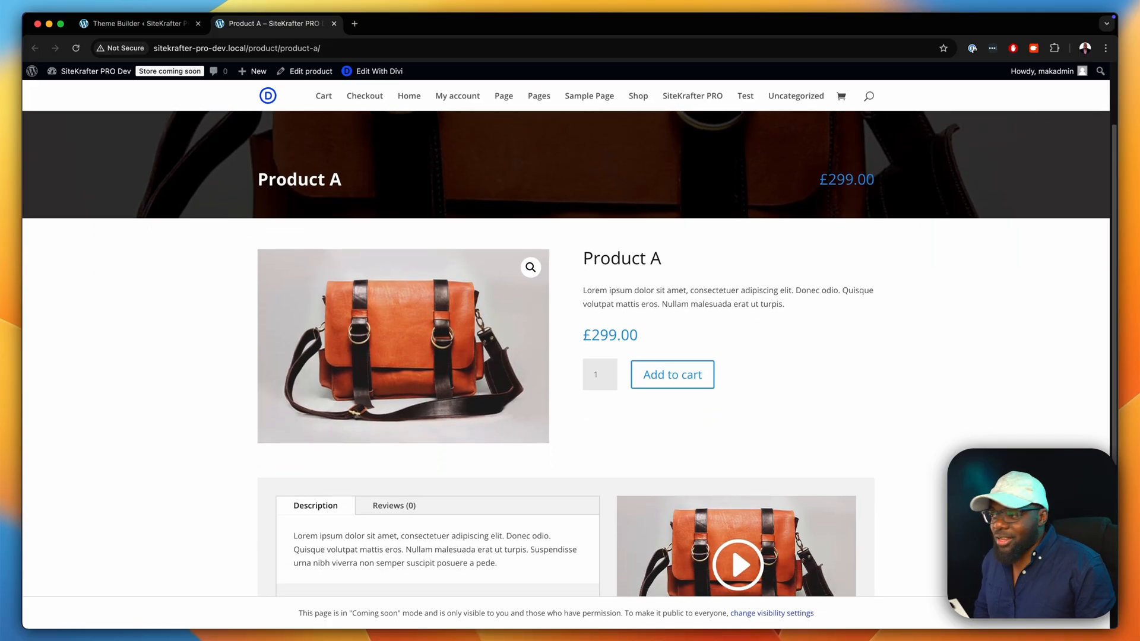
scroll("down", 3)
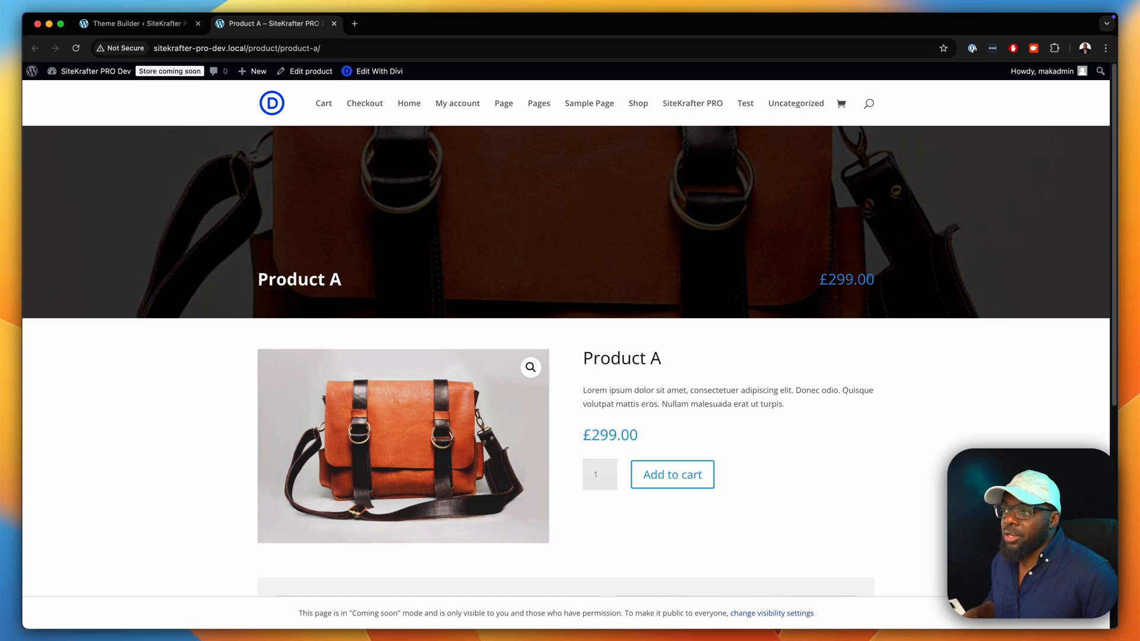
mouse_move(880, 484)
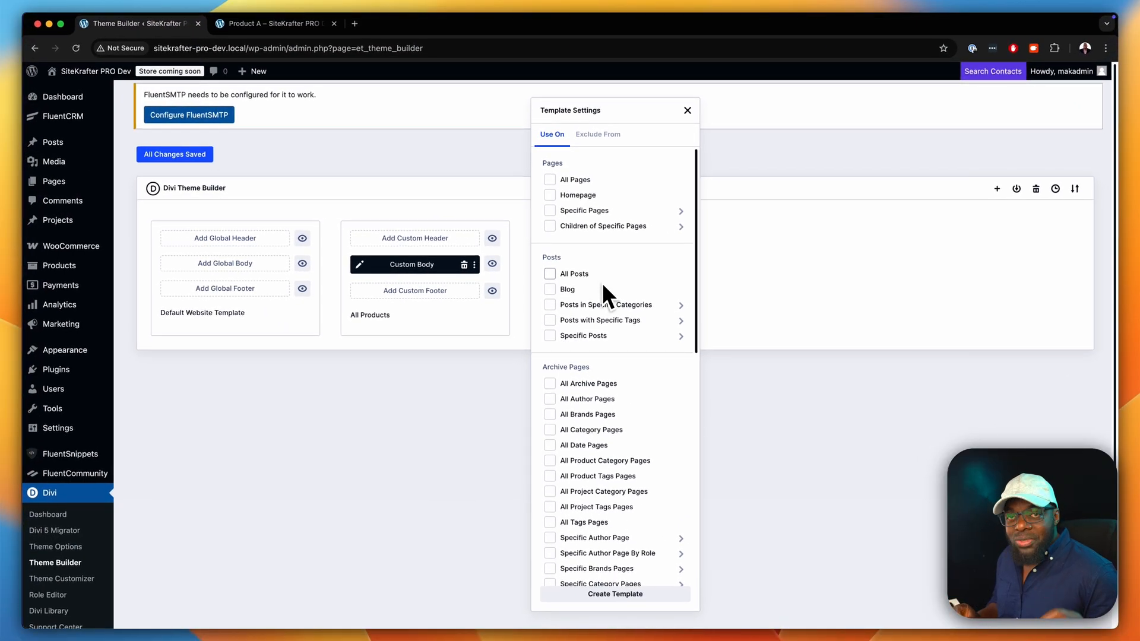
- Review the All Products template's Use On assignments, then start a new blank Chrome tab
scroll("down", 3)
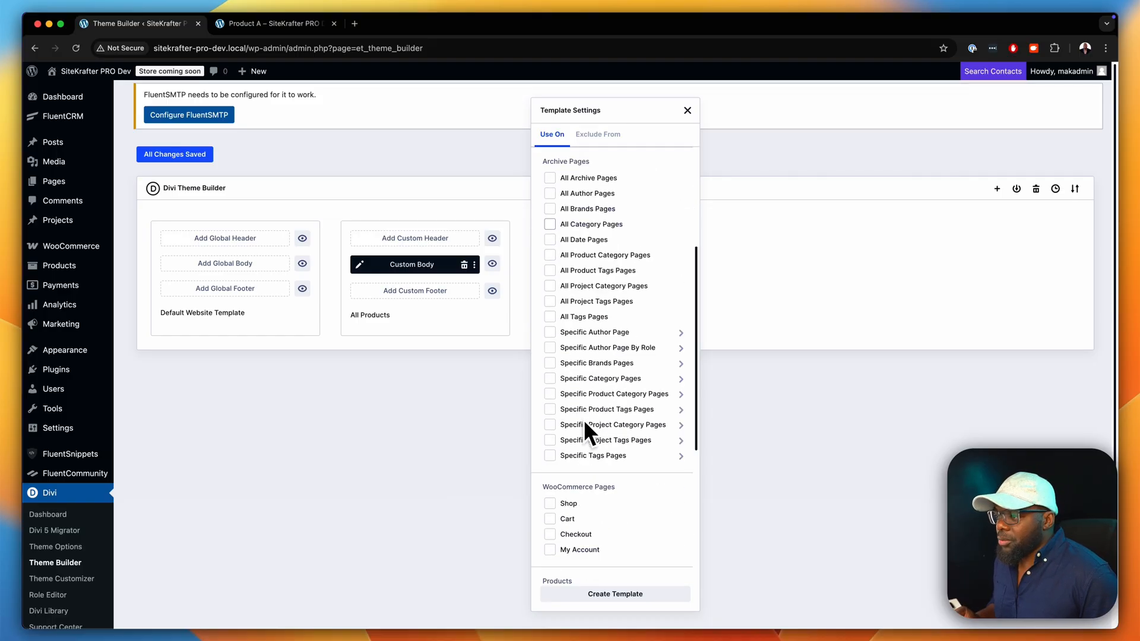
scroll("down", 3)
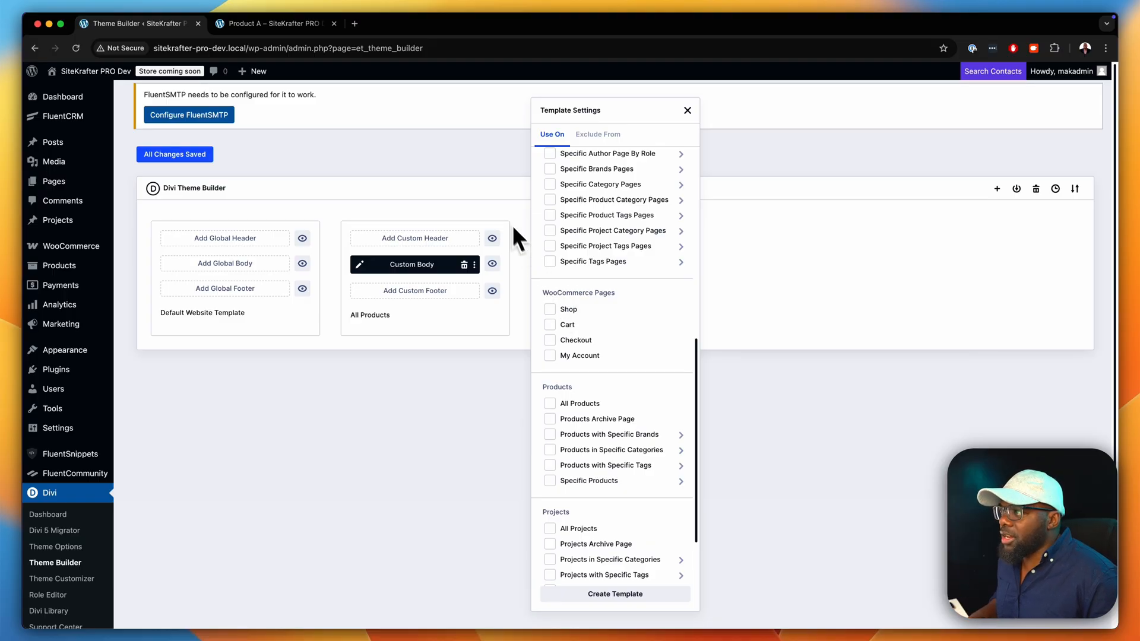
left_click(354, 24)
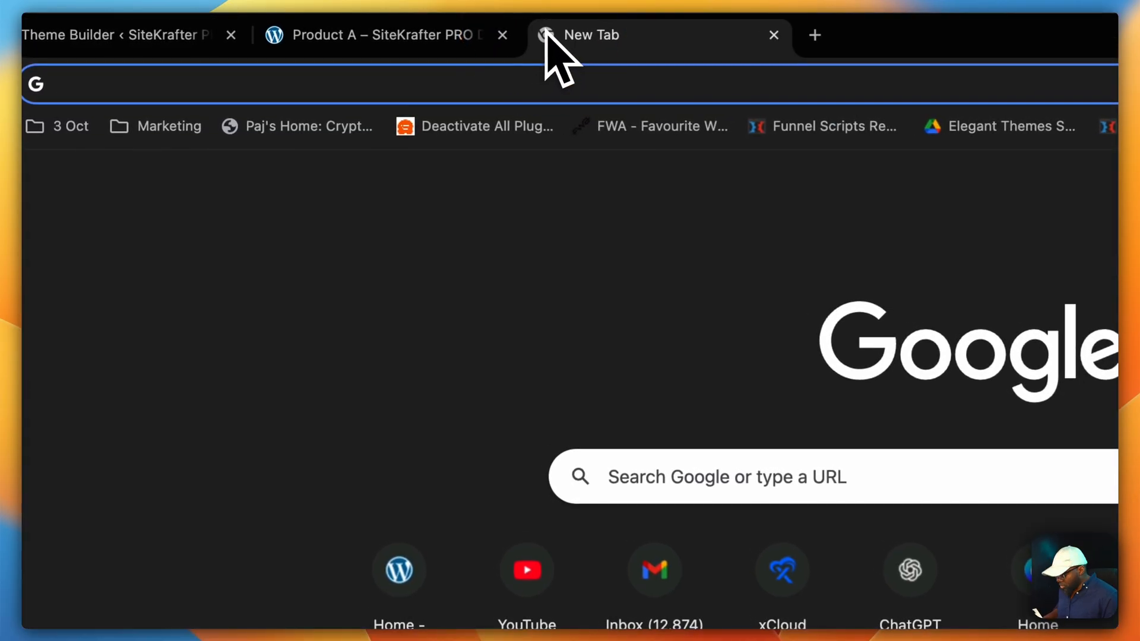